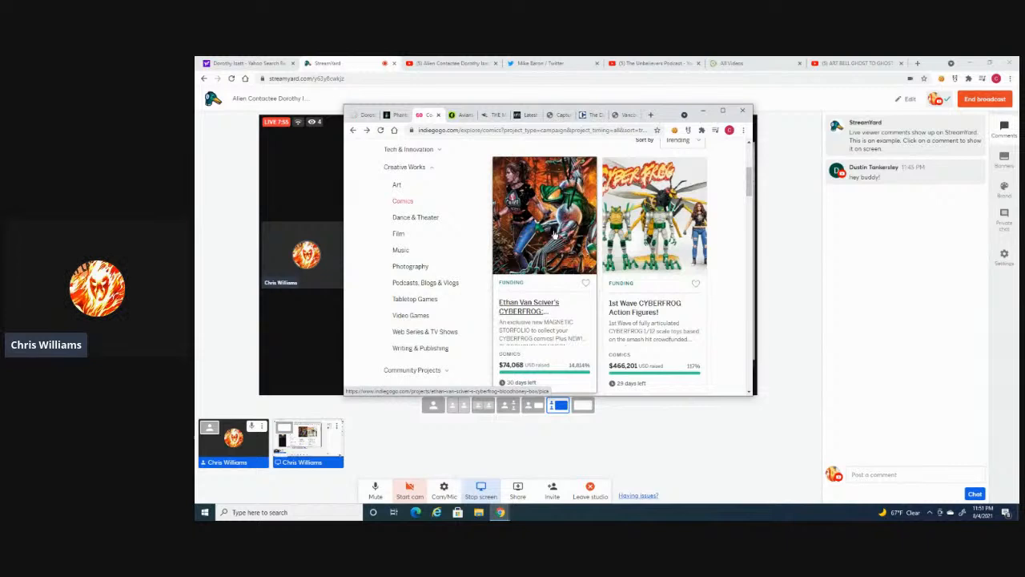
Scroll the Indiegogo Comics listings to reach the CYBERFROG: BLOODHONEY BOX! campaign
scroll("down", 3)
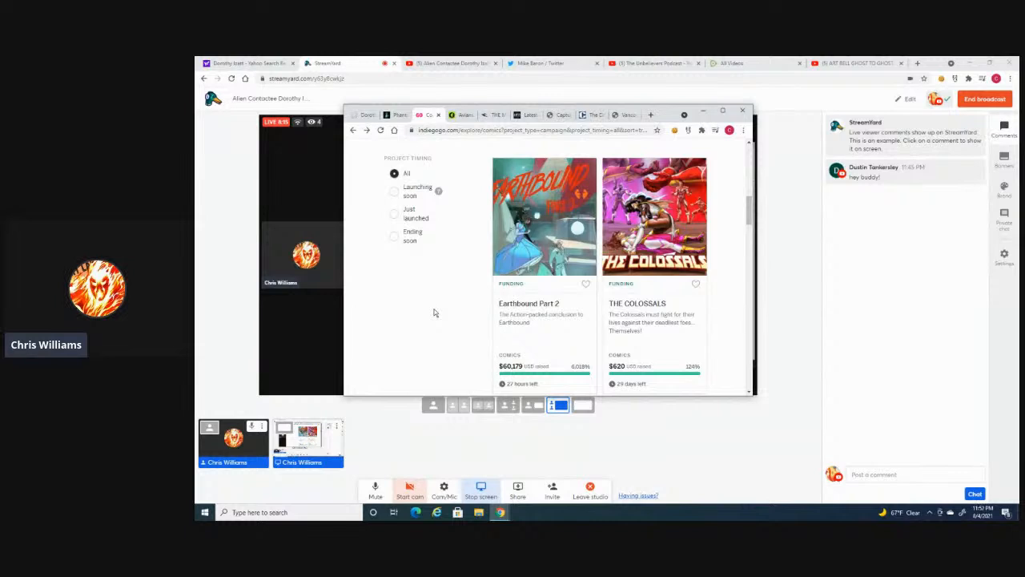
scroll("down", 3)
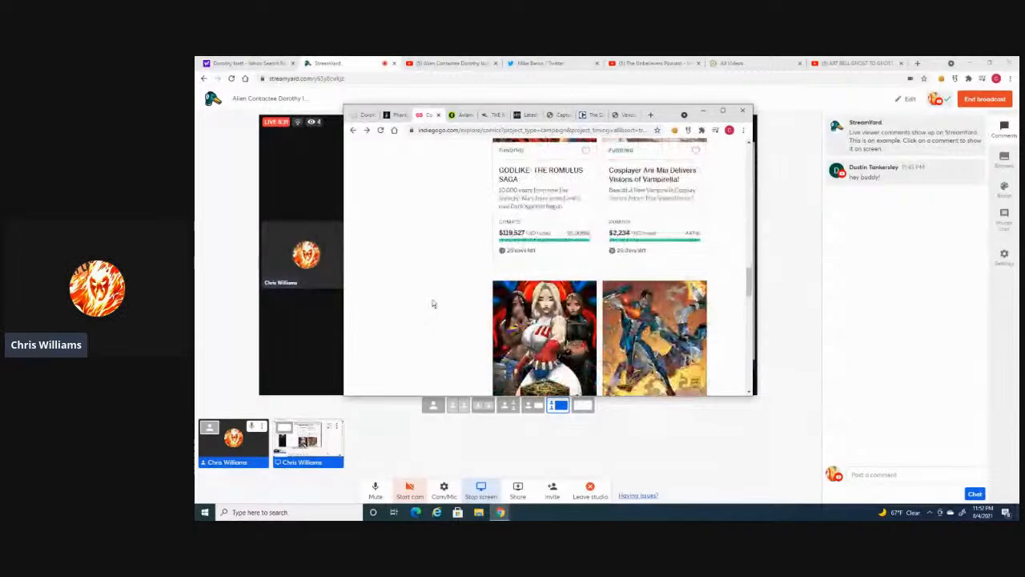
scroll("down", 3)
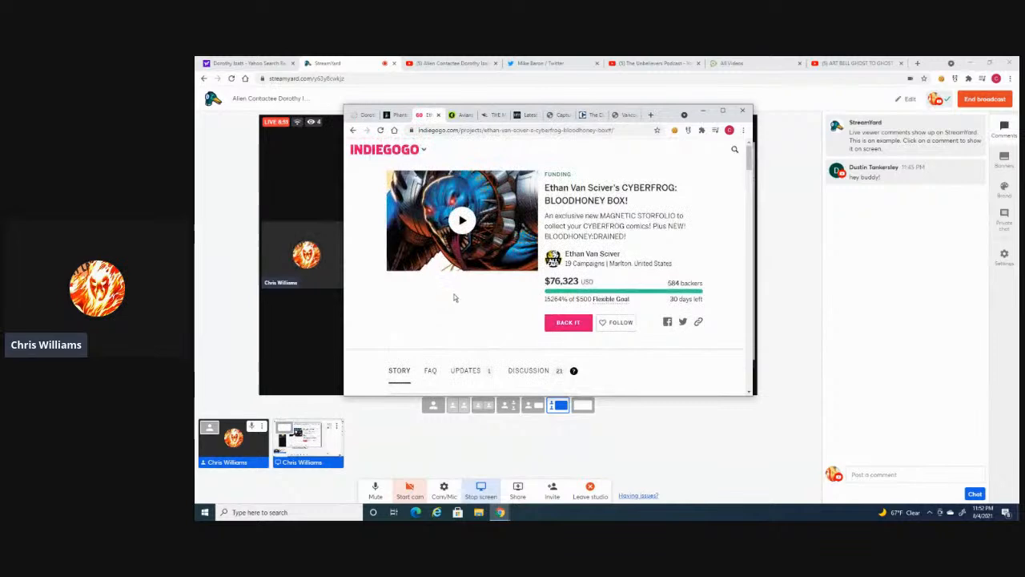
Read the Bloodhoney Box story and $150 Stuffed Box perk down to 'Let's Stuff Your Box'
scroll("down", 3)
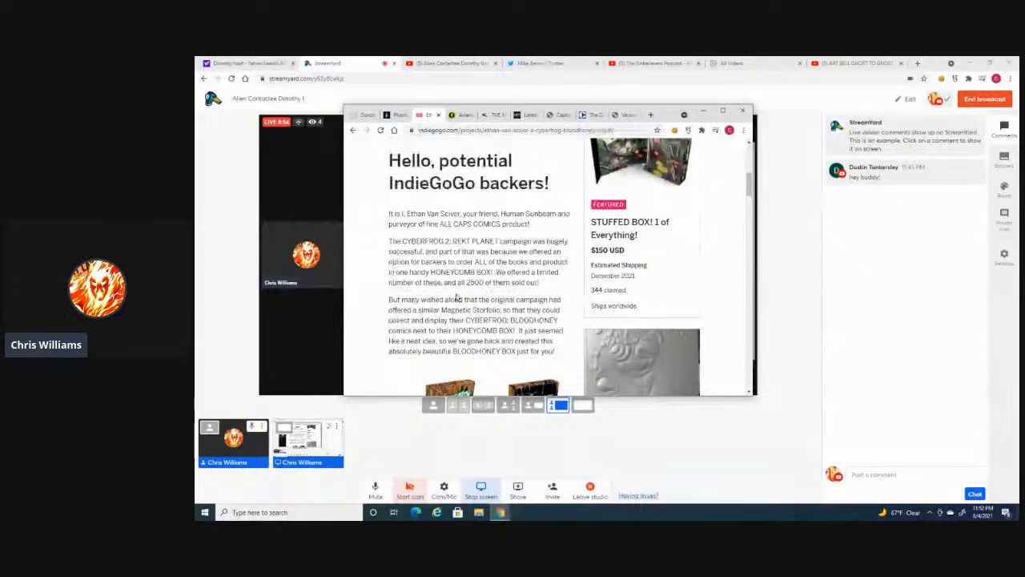
scroll("down", 3)
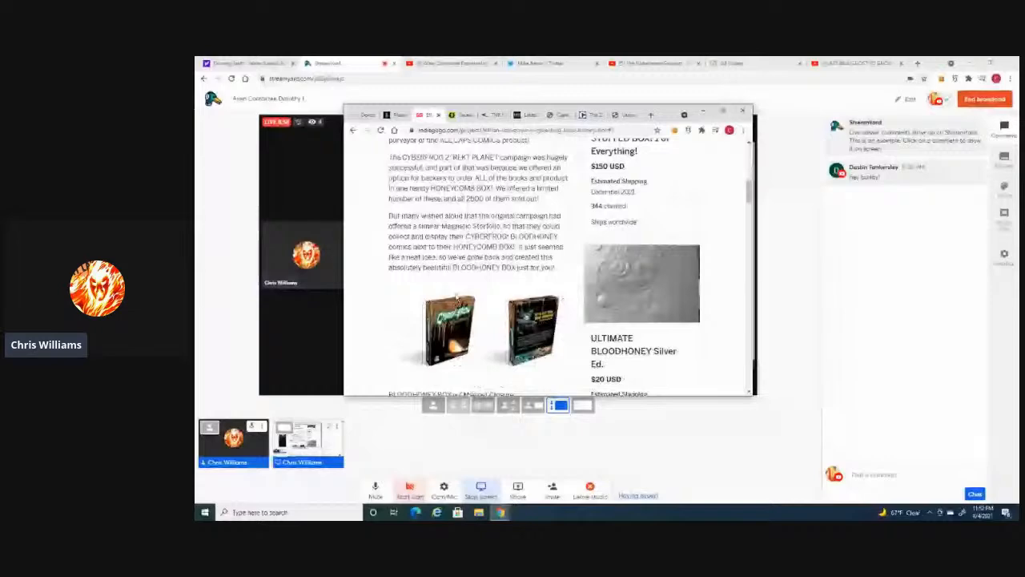
scroll("down", 3)
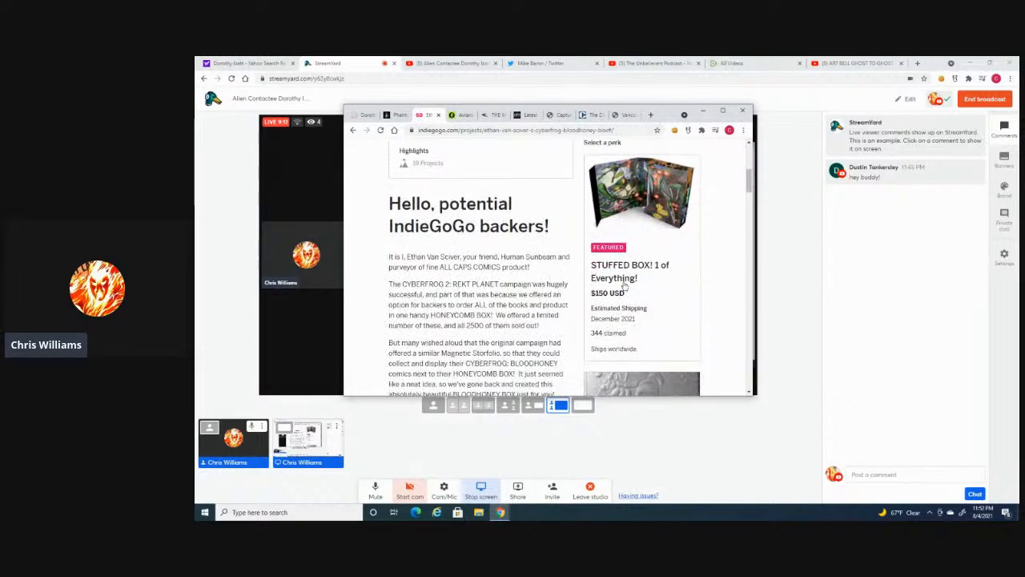
scroll("down", 3)
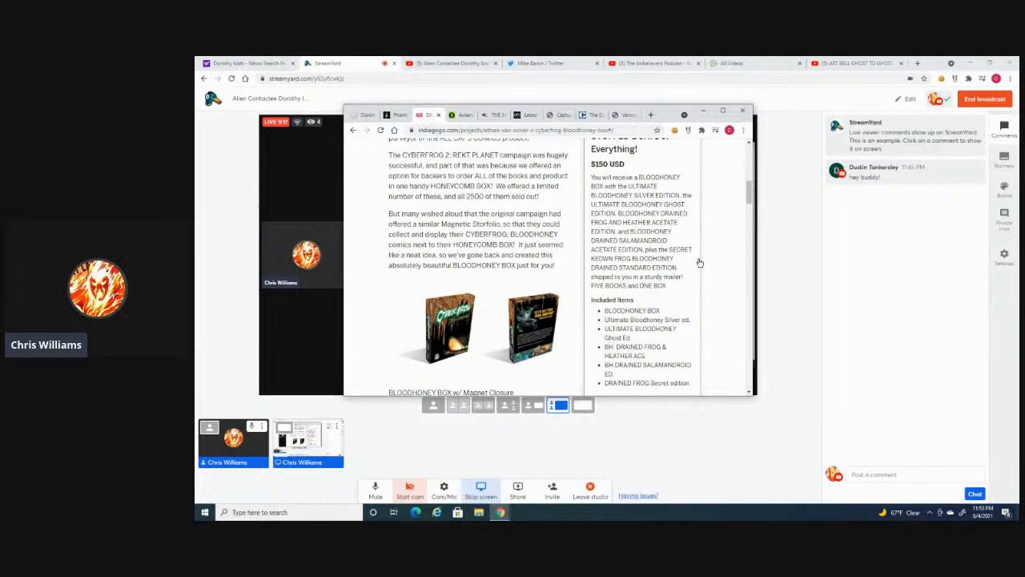
mouse_move(721, 260)
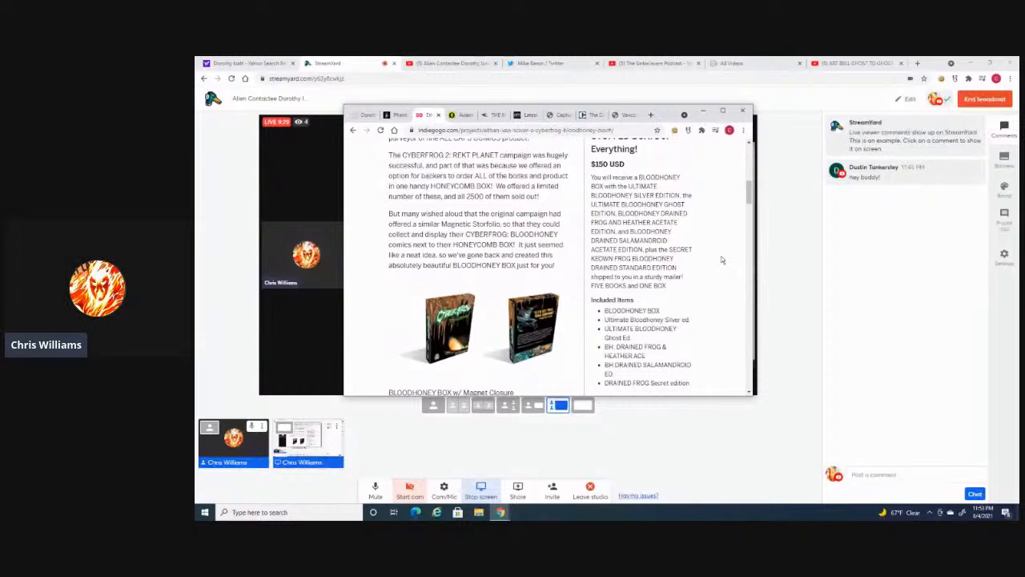
scroll("down", 3)
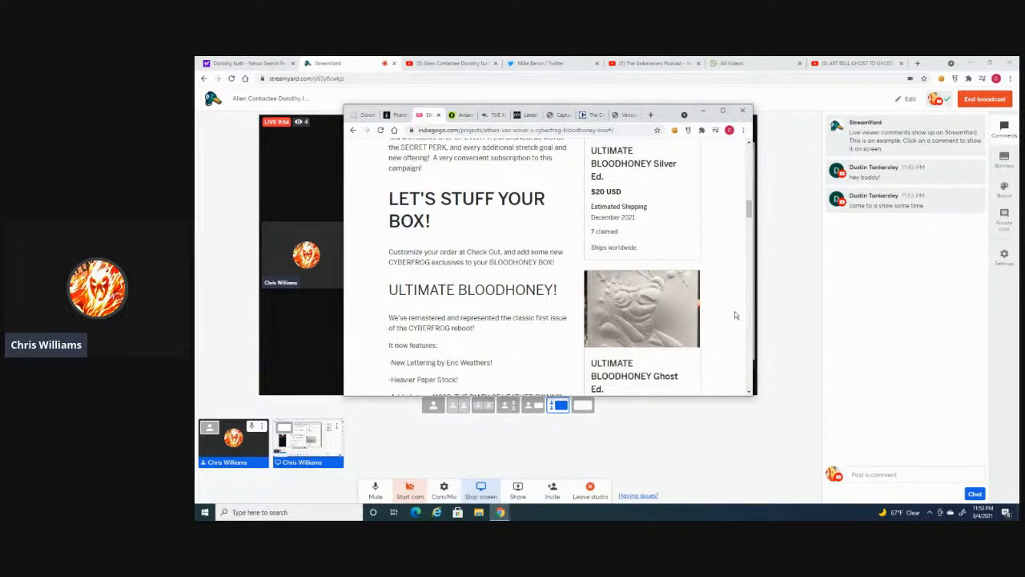
Scroll the Bloodhoney Box page once more, covering the story and STUFFED BOX perk
scroll("down", 3)
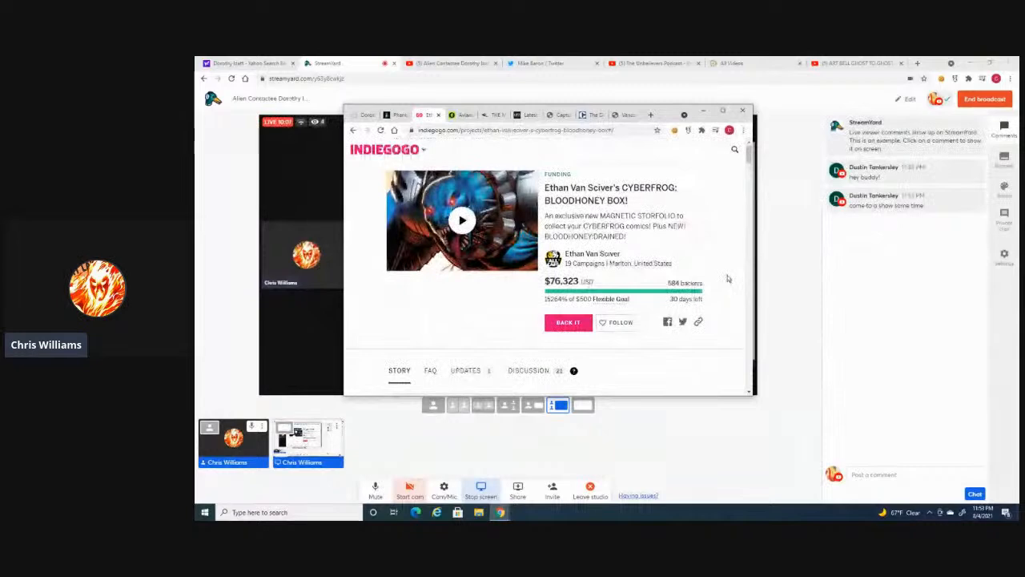
scroll("down", 3)
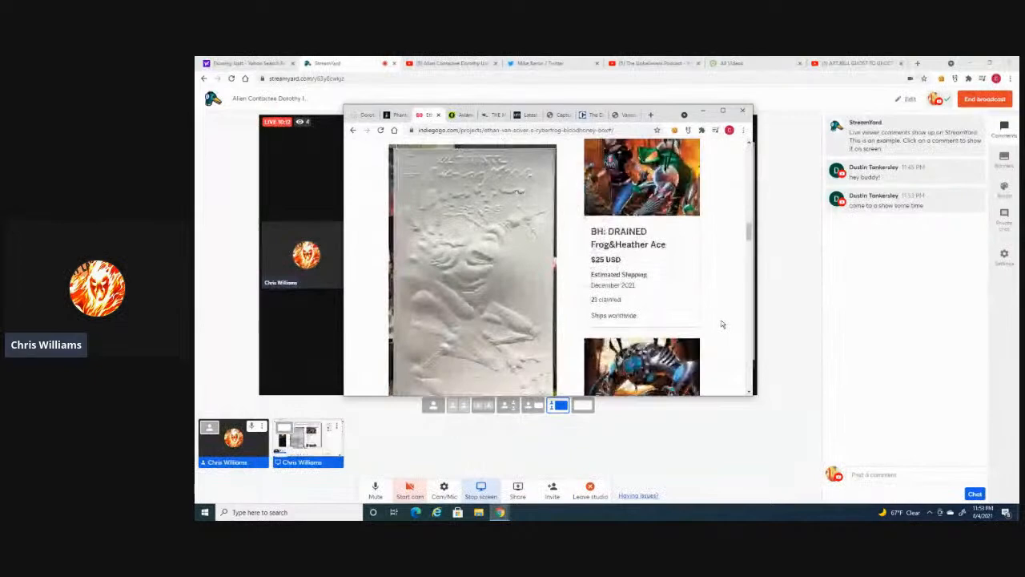
scroll("down", 3)
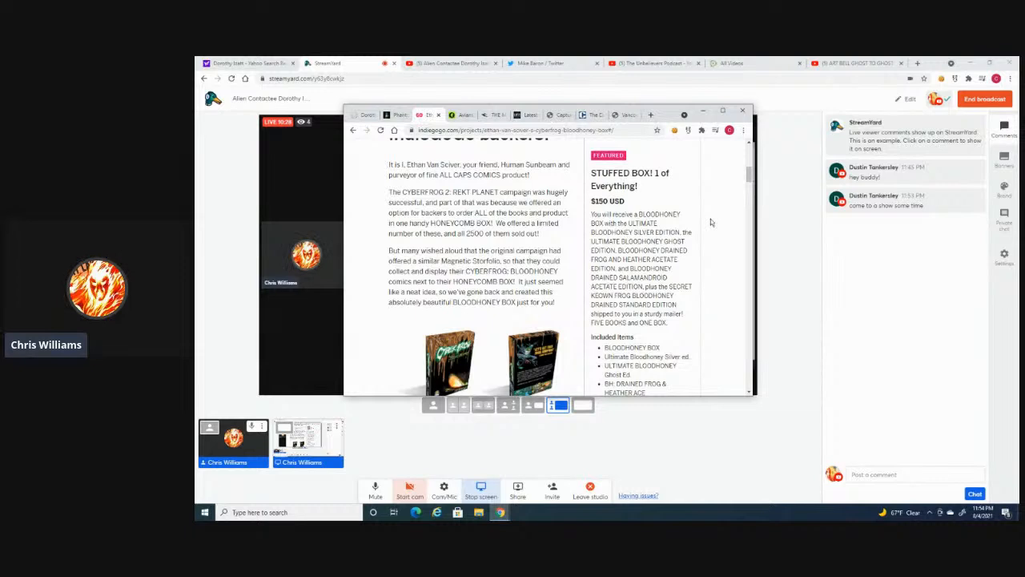
scroll("down", 3)
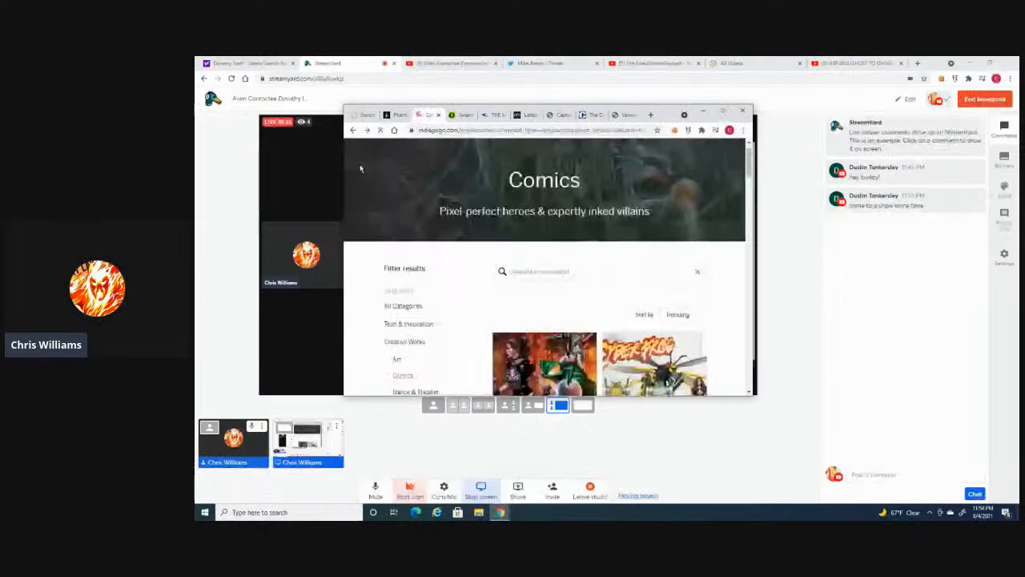
Open the 1st Wave CYBERFROG Action Figures campaign and scroll its 'We're funded' update
scroll("down", 3)
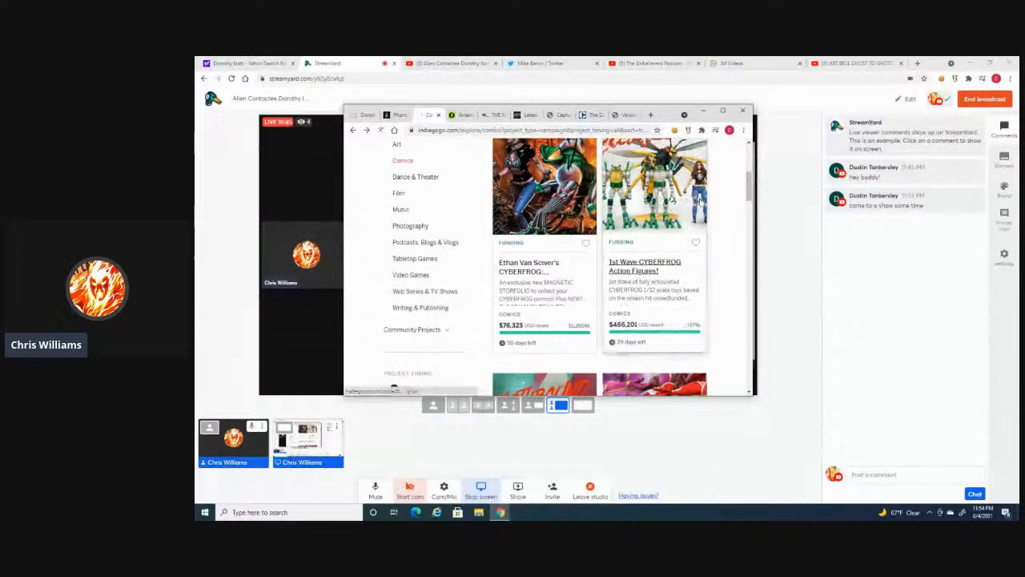
left_click(645, 265)
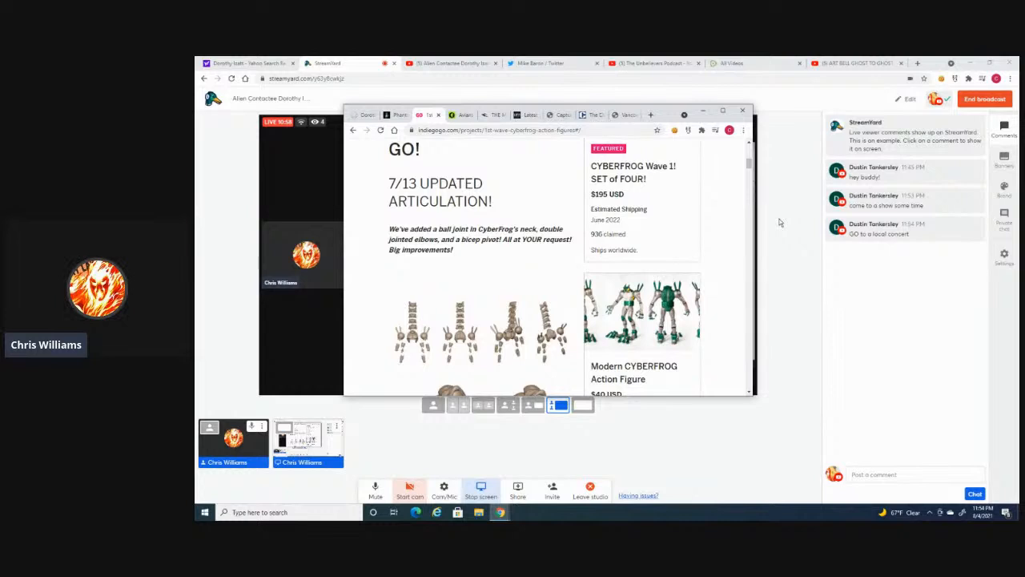
scroll("down", 3)
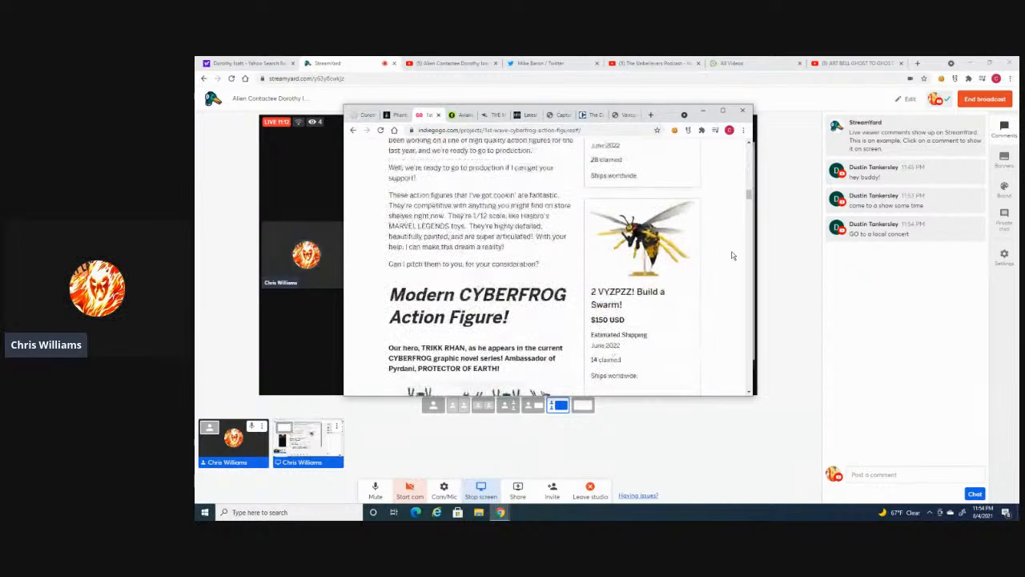
scroll("down", 3)
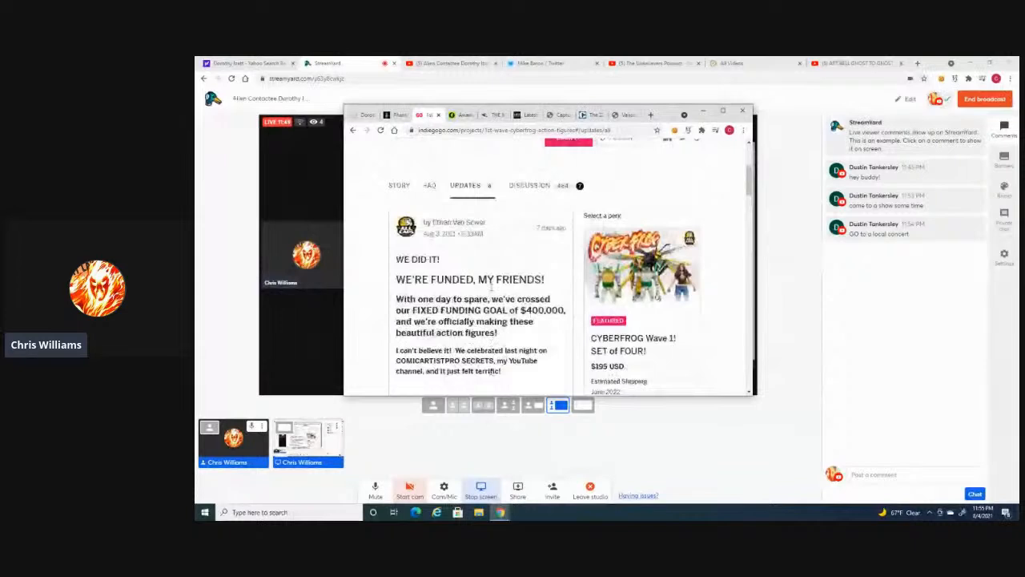
Scroll the CYBERFROG campaign story down to the Heather Swain Action Figure section
scroll("up", 3)
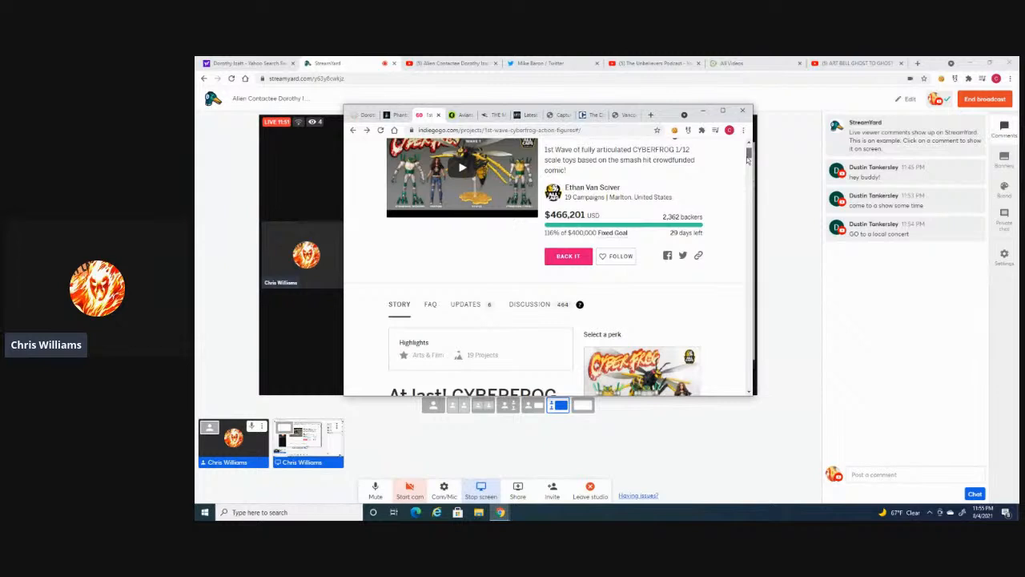
scroll("down", 3)
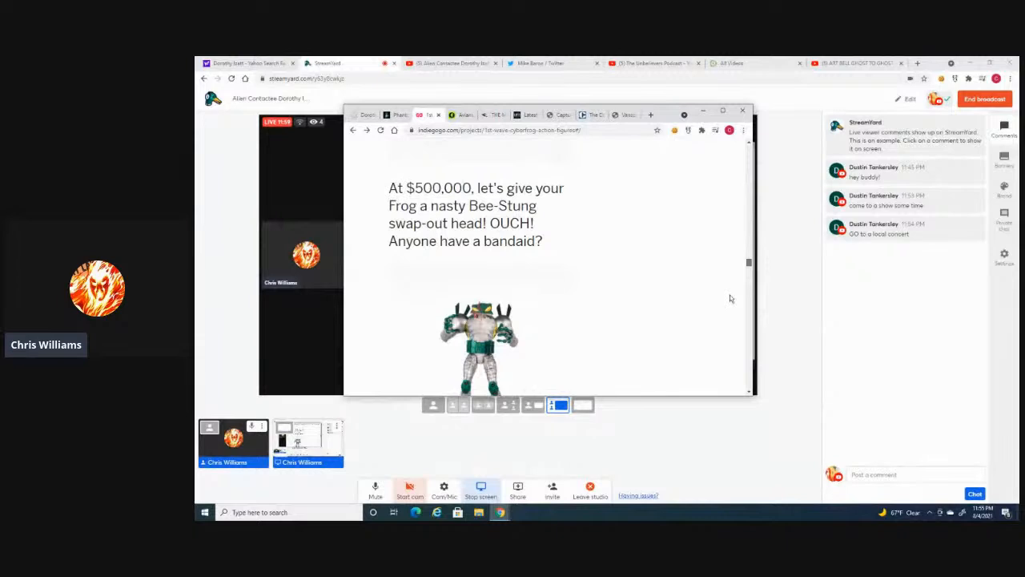
scroll("down", 3)
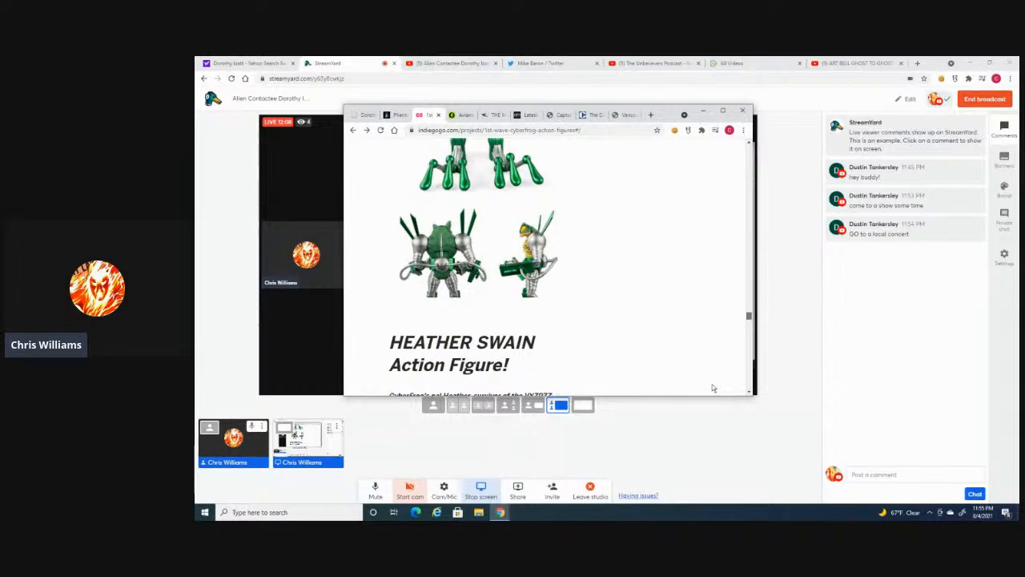
scroll("down", 3)
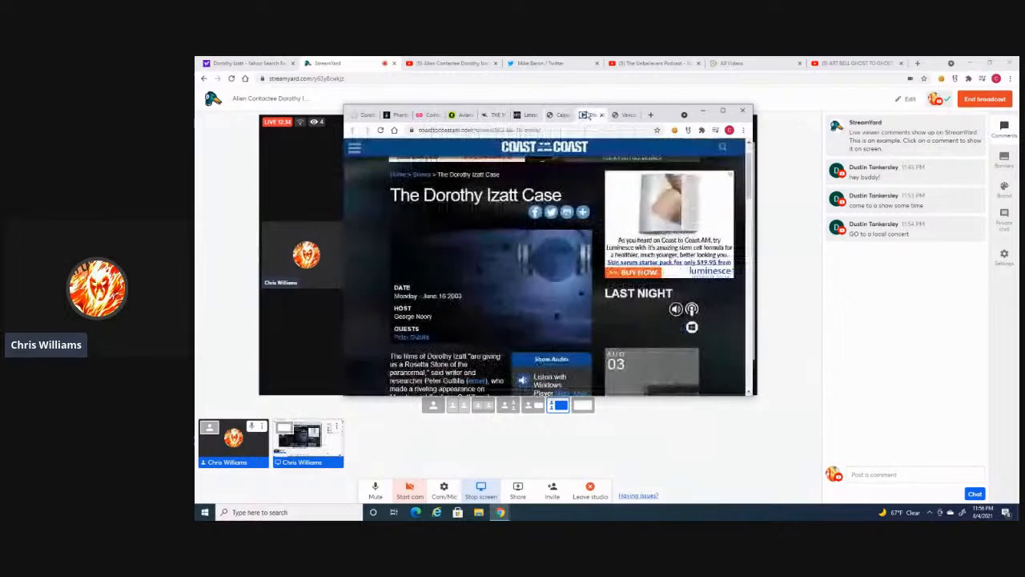
Scroll further into The Dorothy Izatt Case article on Coast to Coast AM
scroll("down", 3)
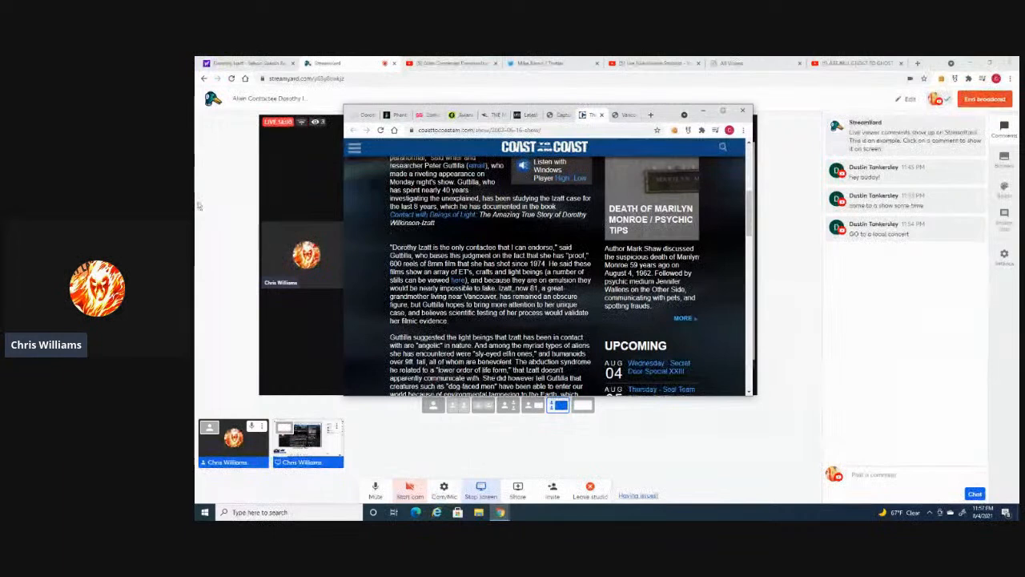
scroll("down", 3)
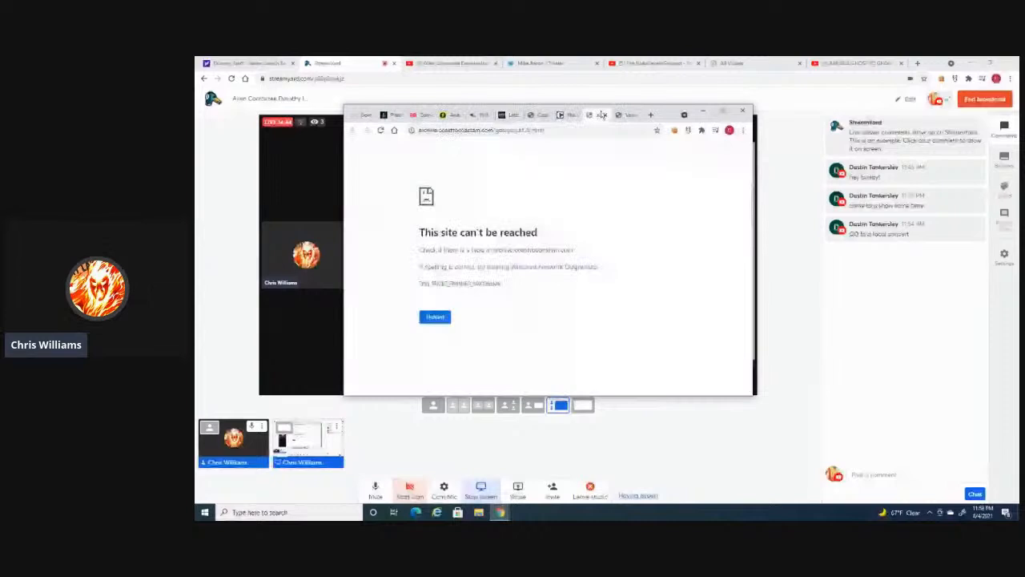
Show the Rense.com article's opening paragraphs about Dorothy Izatt's 1974 sighting and movie camera
left_click(434, 317)
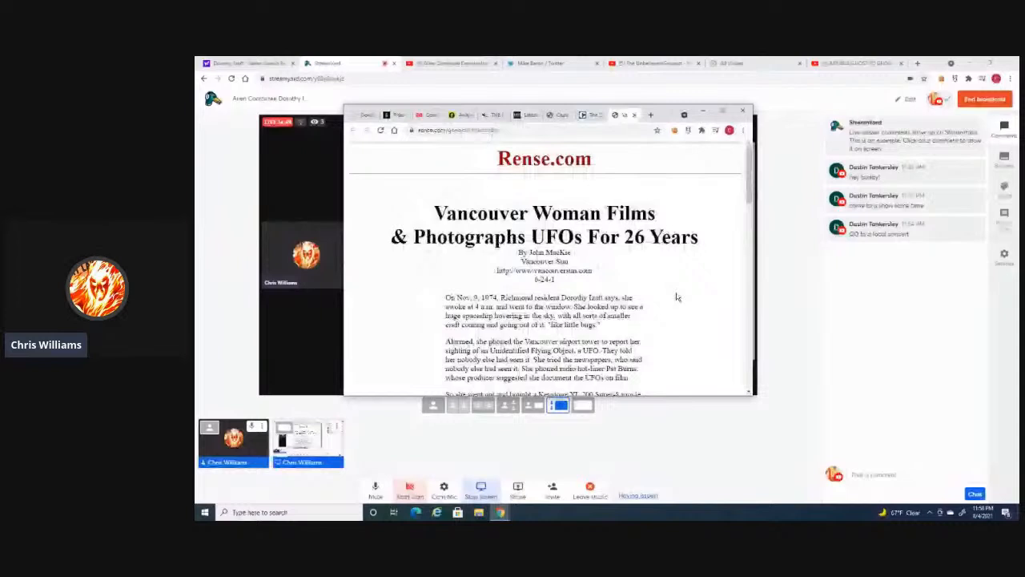
scroll("down", 3)
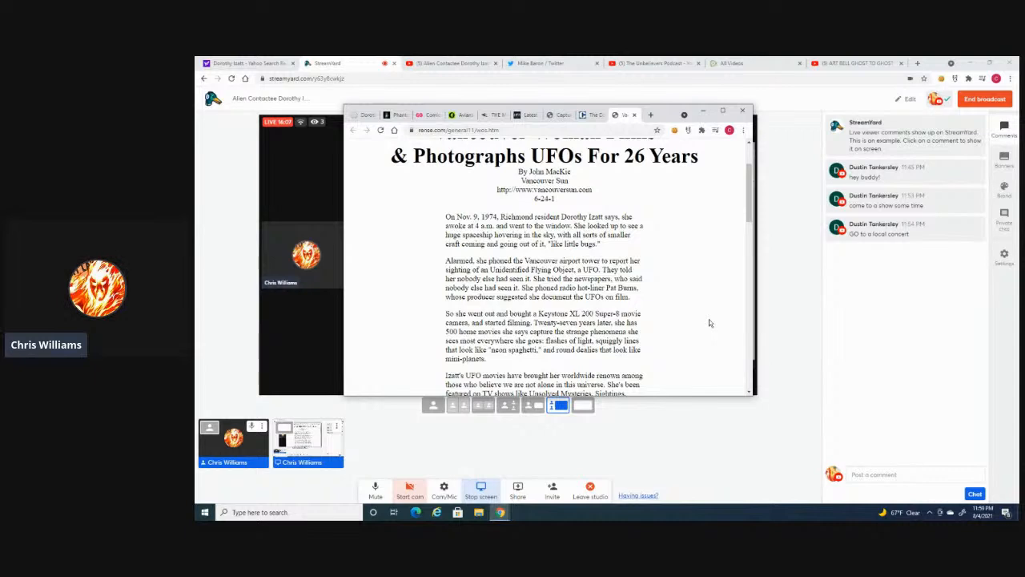
Scroll the Rense.com article to Izatt's telepathic contact and 'born with it' sixth sense
scroll("down", 3)
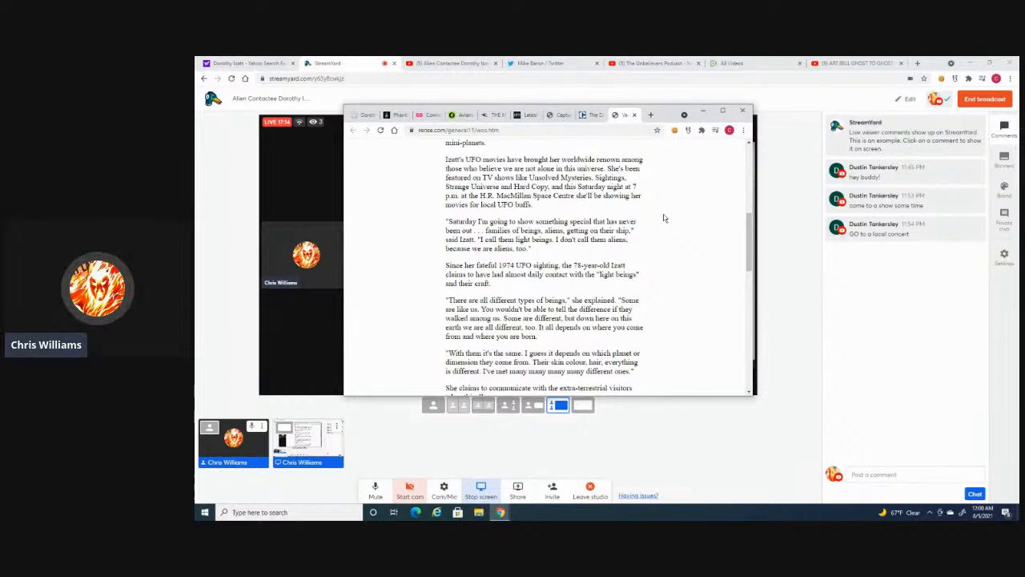
scroll("down", 3)
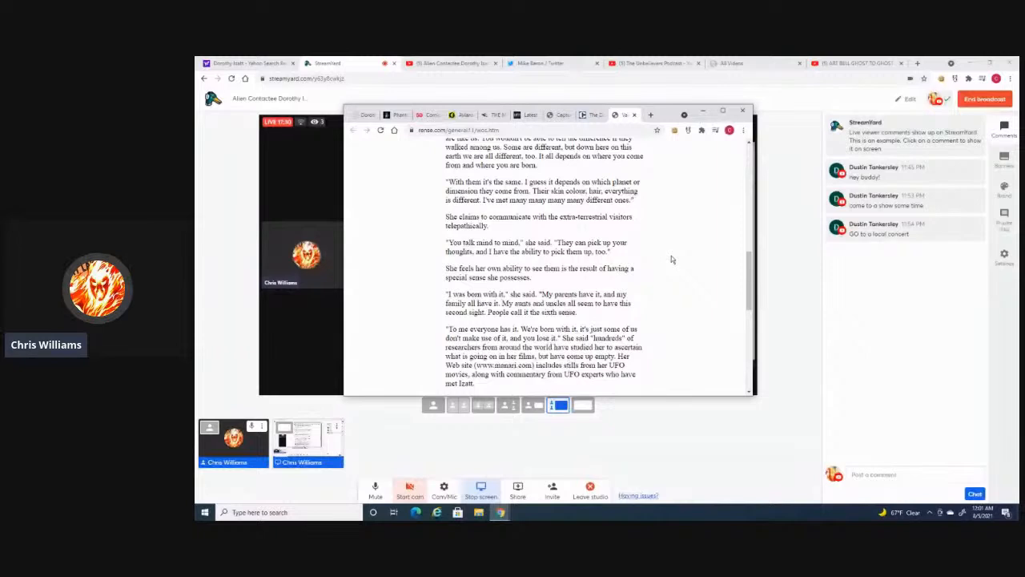
Scroll to the UFO Research Day paragraphs and her $50,000 home-movie spending
scroll("down", 3)
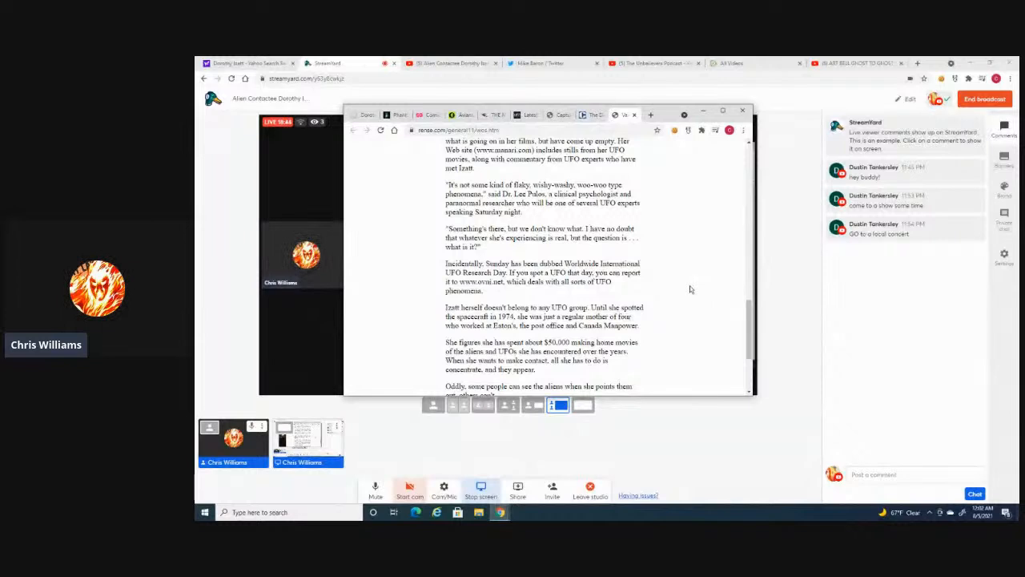
scroll("down", 3)
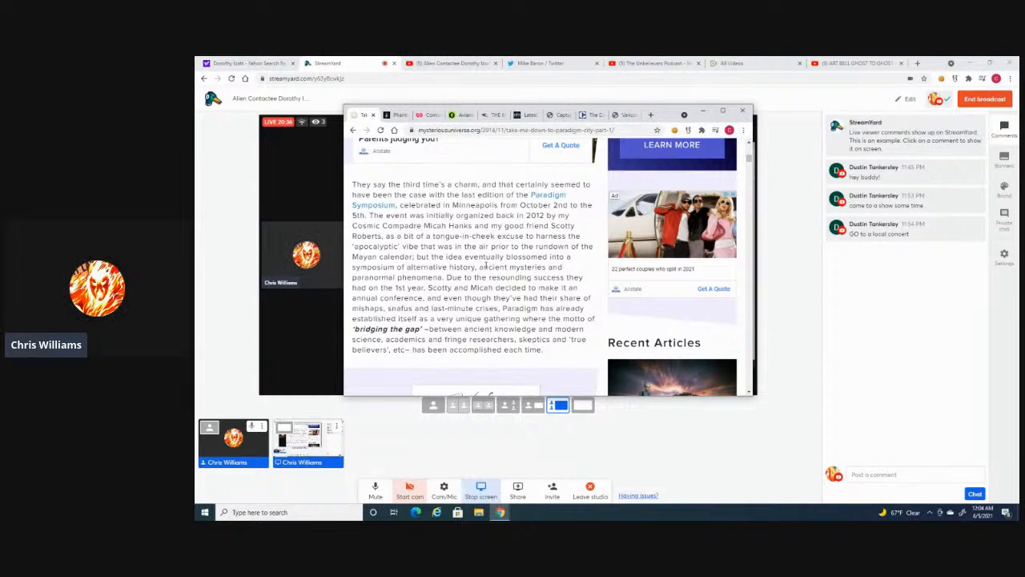
Scroll the Mysterious Universe Paradigm Symposium article down through its later paragraphs
scroll("down", 3)
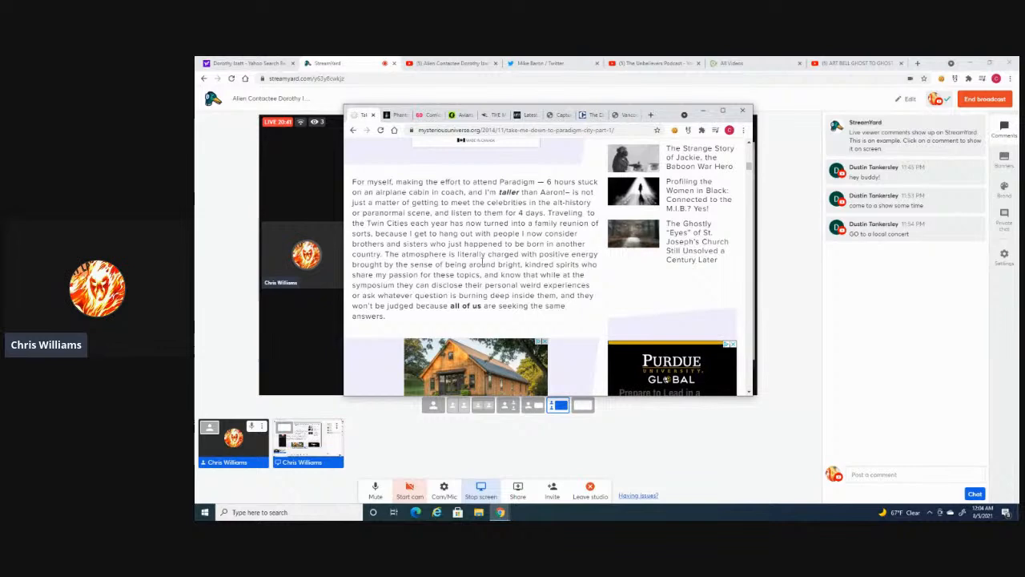
scroll("down", 3)
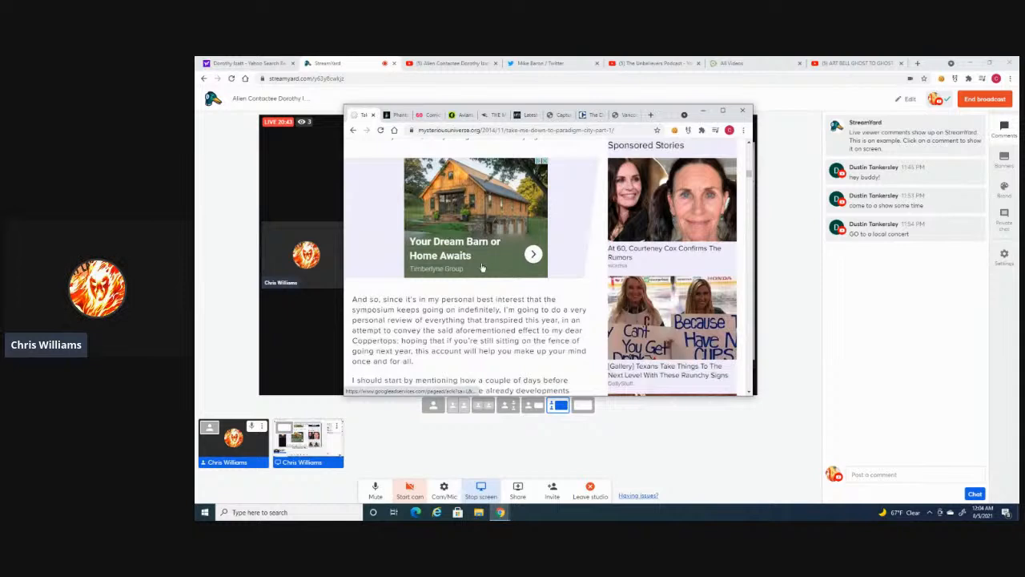
scroll("down", 3)
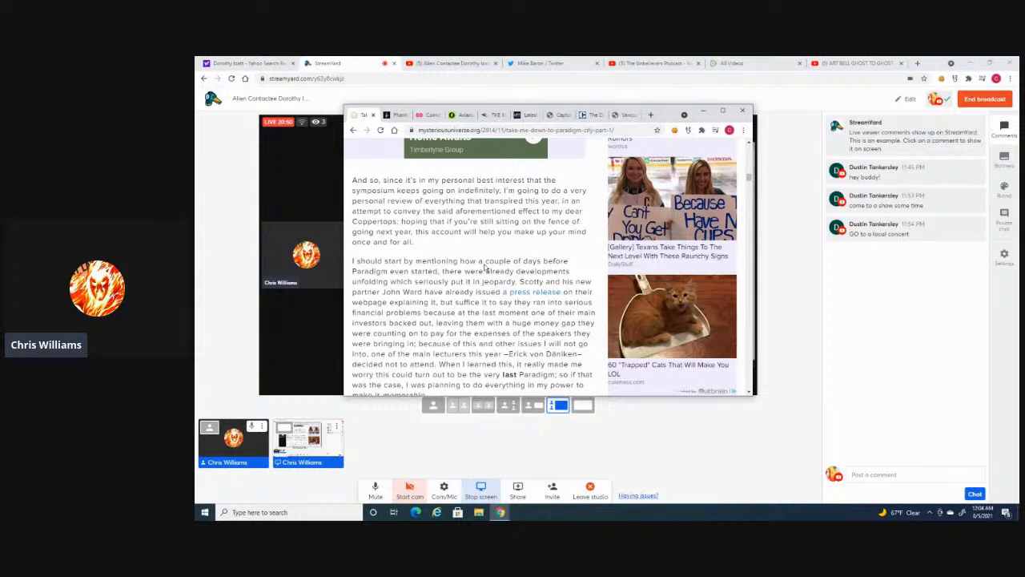
scroll("down", 3)
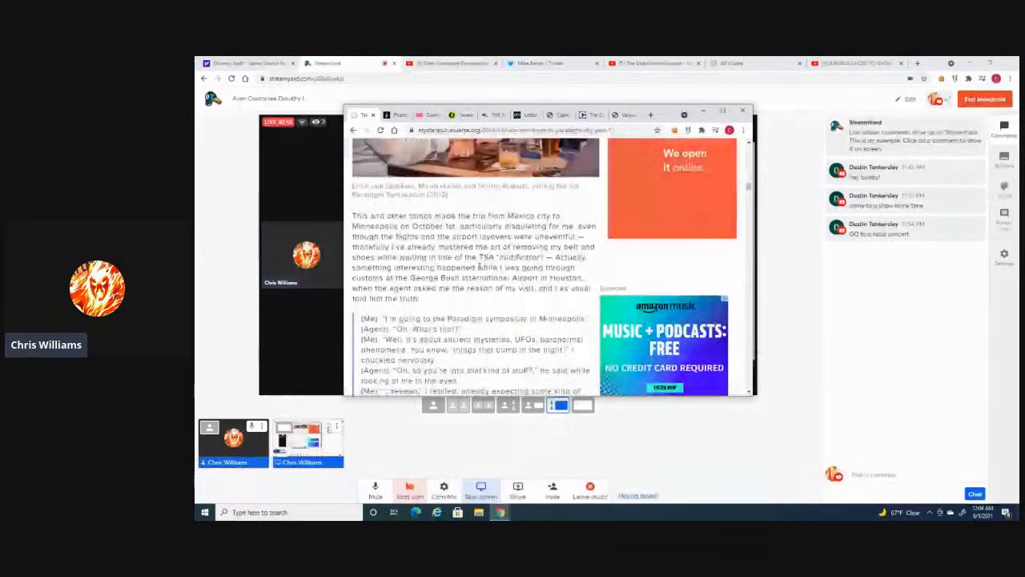
scroll("down", 3)
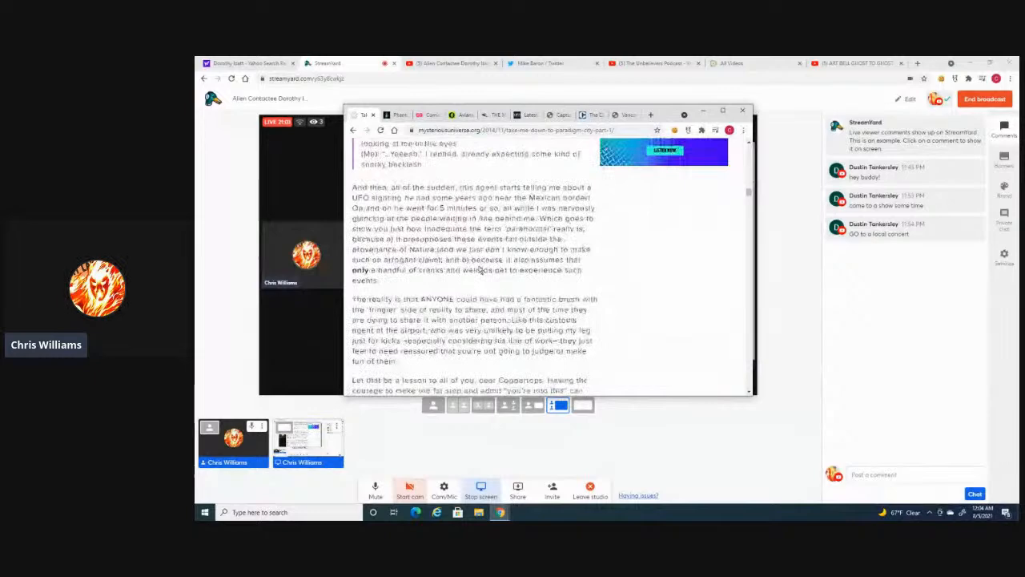
scroll("down", 3)
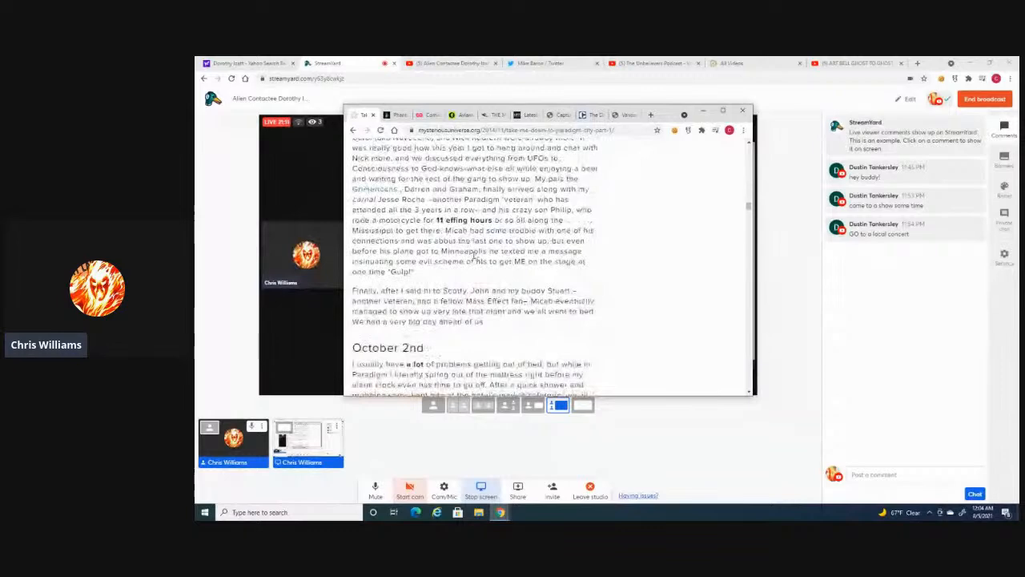
scroll("down", 3)
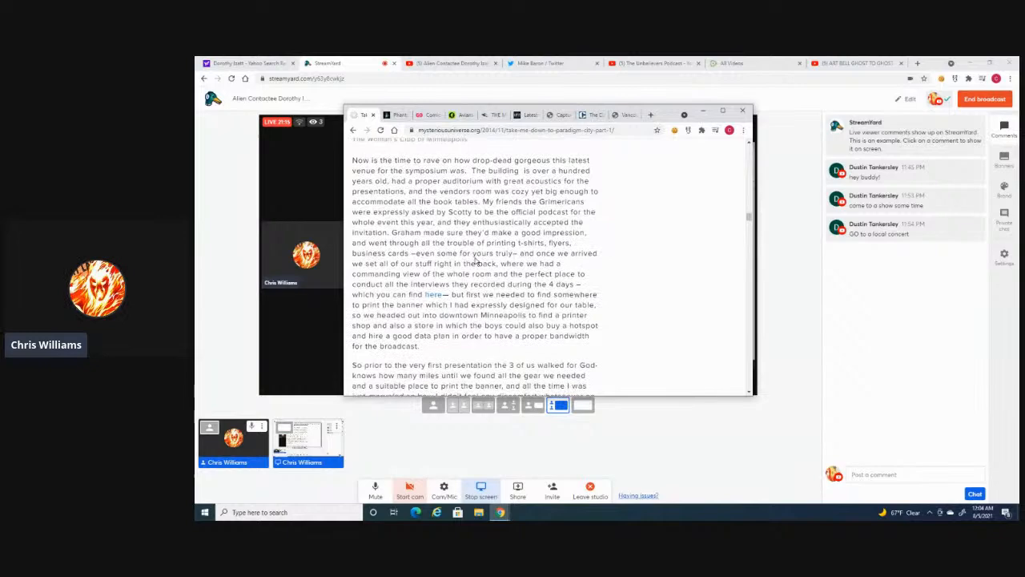
scroll("down", 3)
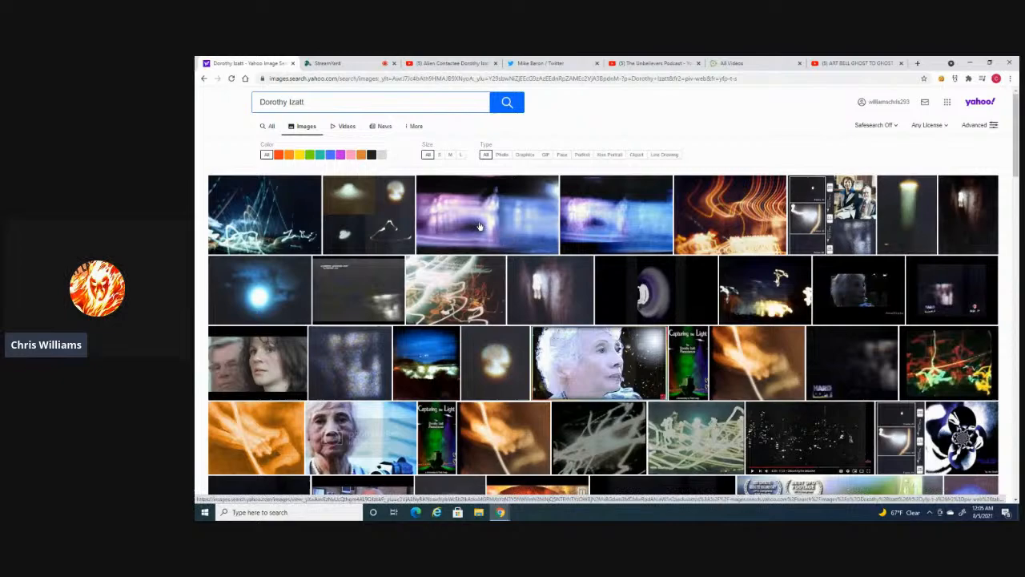
Enlarge the orange streak, blue glow and white swirl Izatt photos, then show web results
left_click(486, 214)
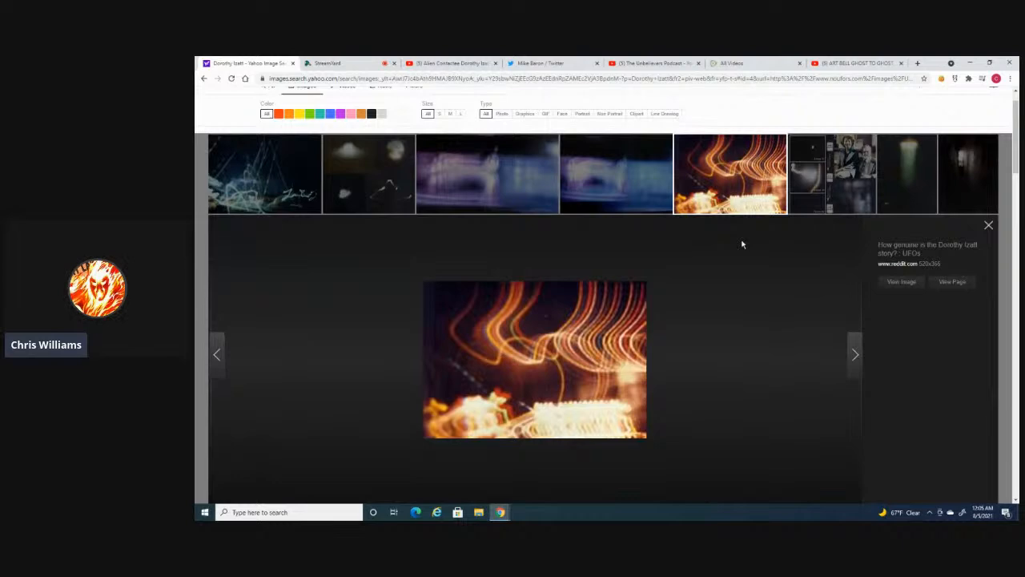
left_click(988, 224)
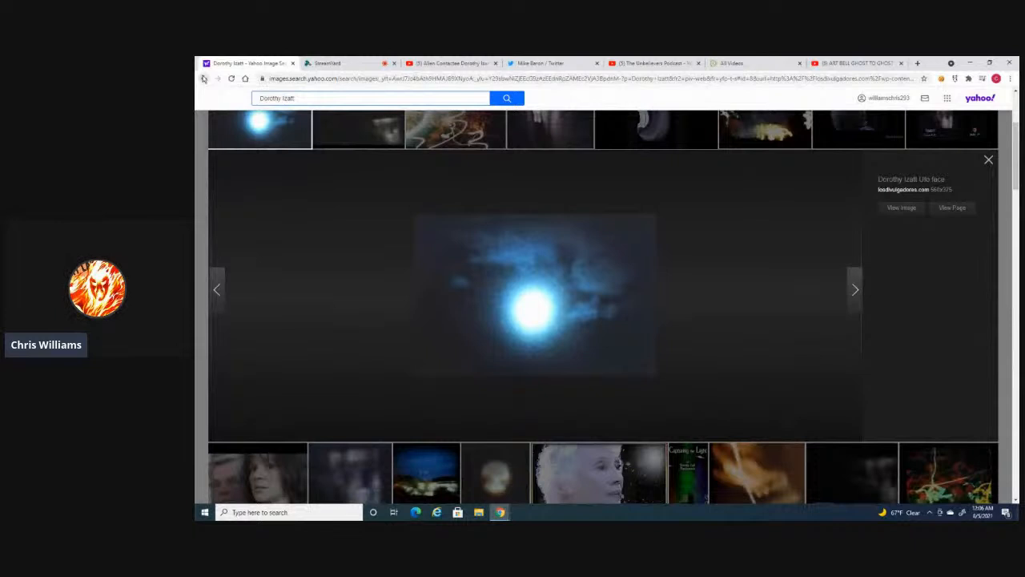
left_click(455, 128)
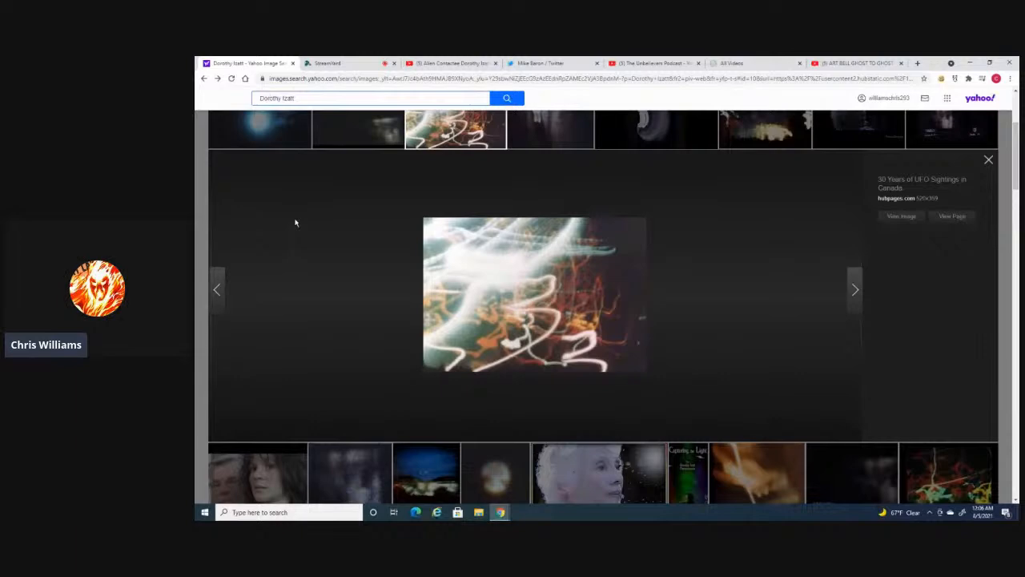
left_click(988, 159)
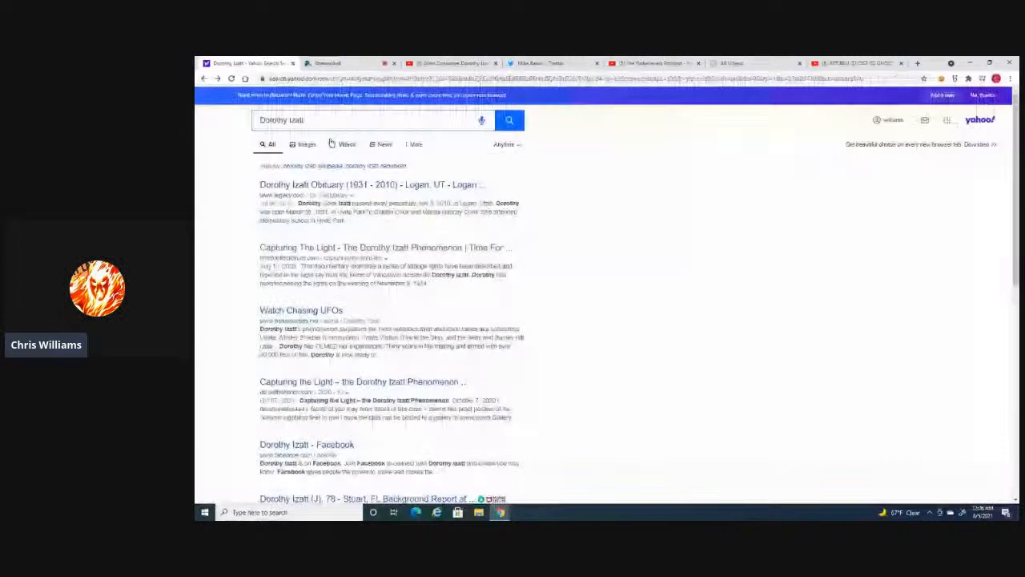
left_click(346, 144)
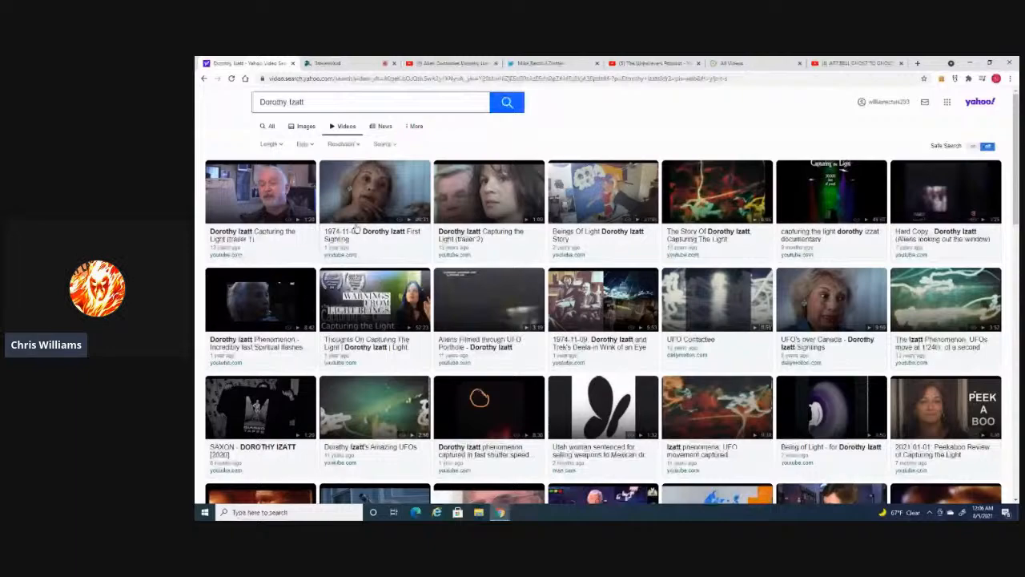
scroll("down", 3)
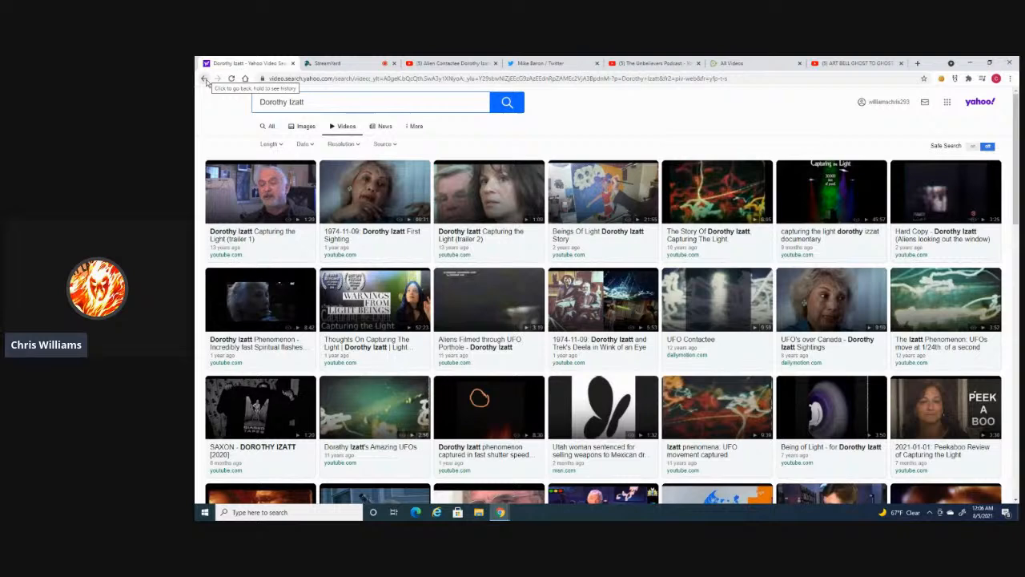
left_click(206, 79)
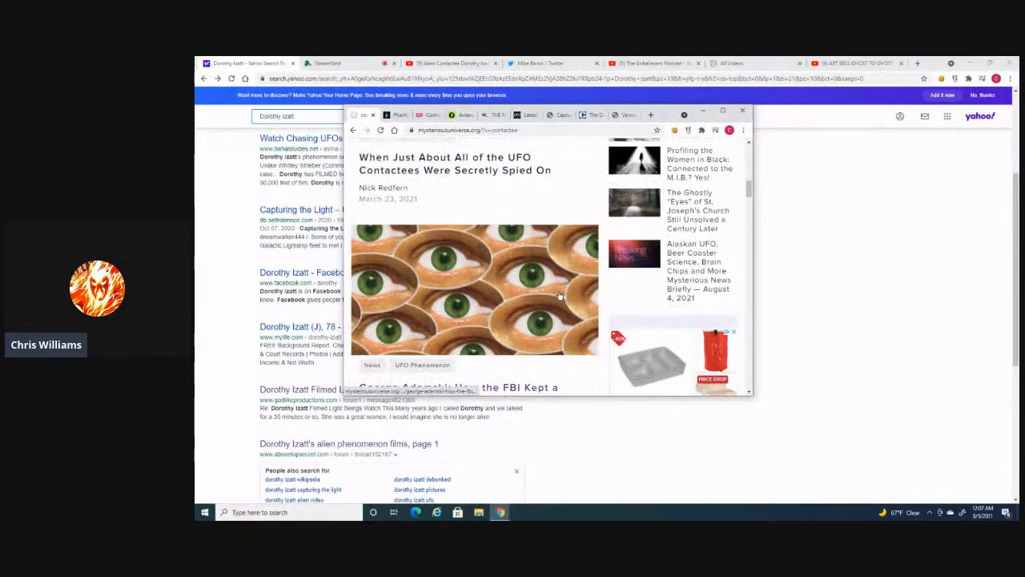
Scroll the Mysterious Universe contactee window and bring the Dorothy Izatt results forward
scroll("down", 3)
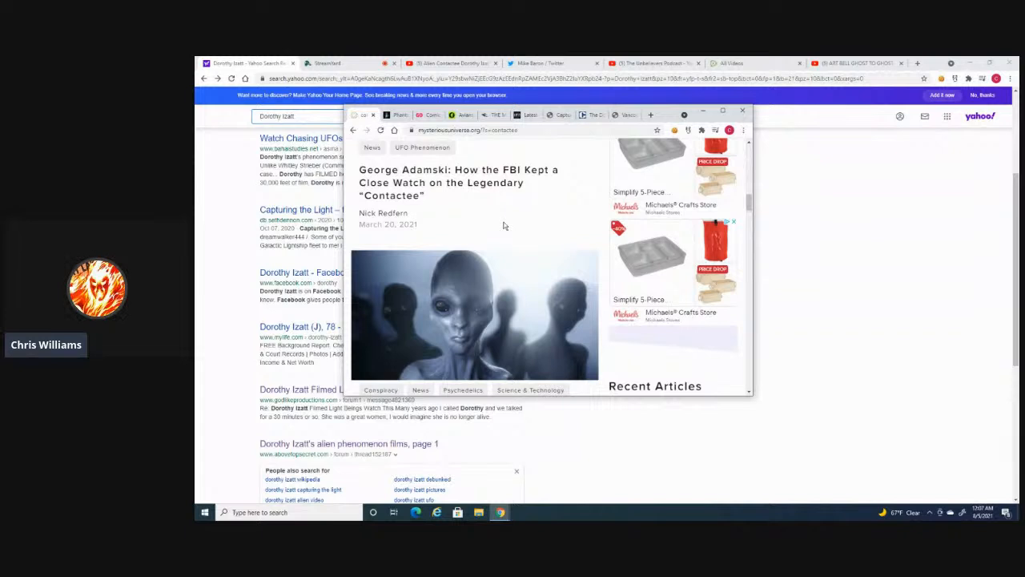
left_click(742, 110)
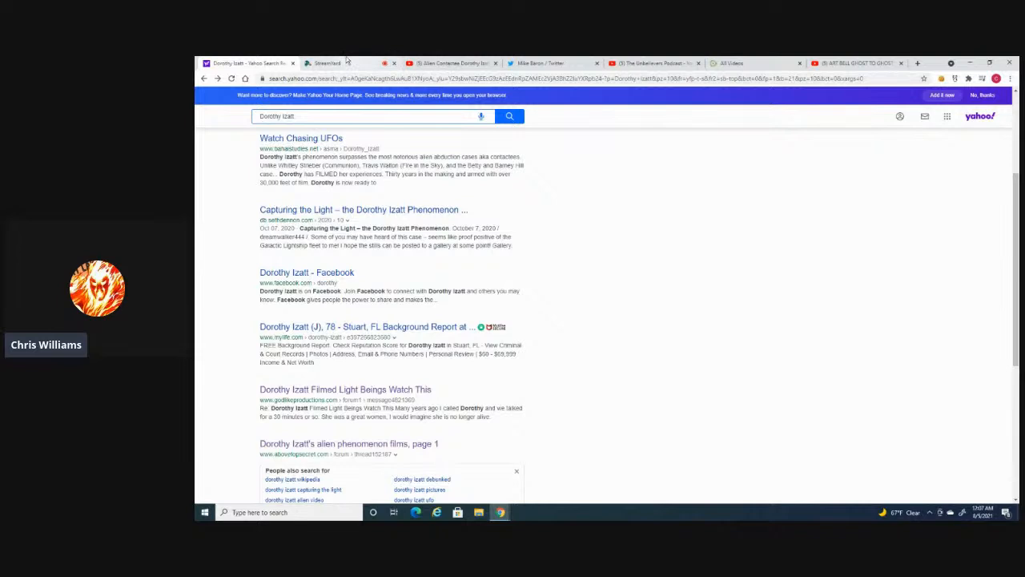
Return to the studio and scroll the spied-on contactees article to Williamson's FBI file
left_click(328, 63)
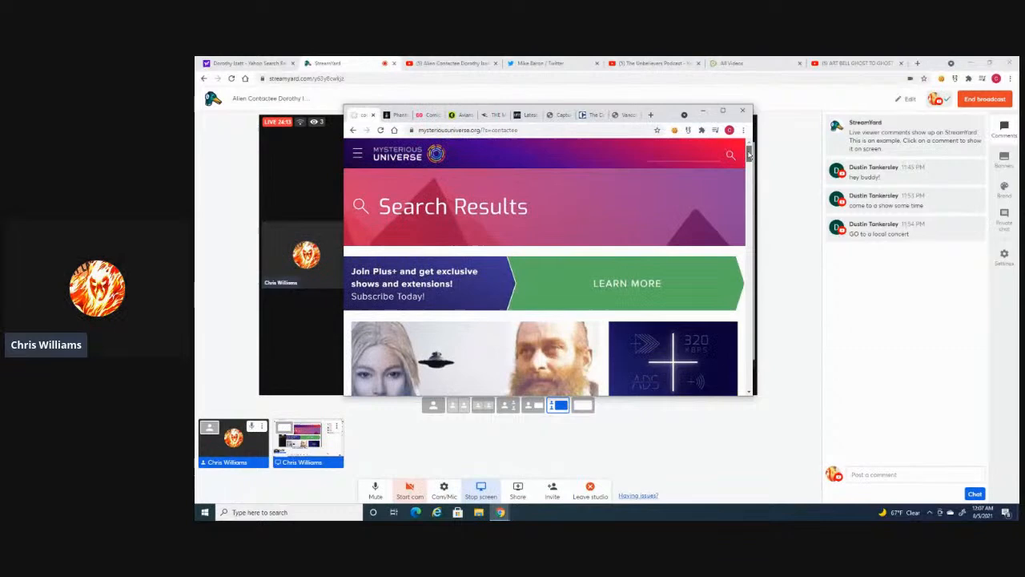
scroll("down", 3)
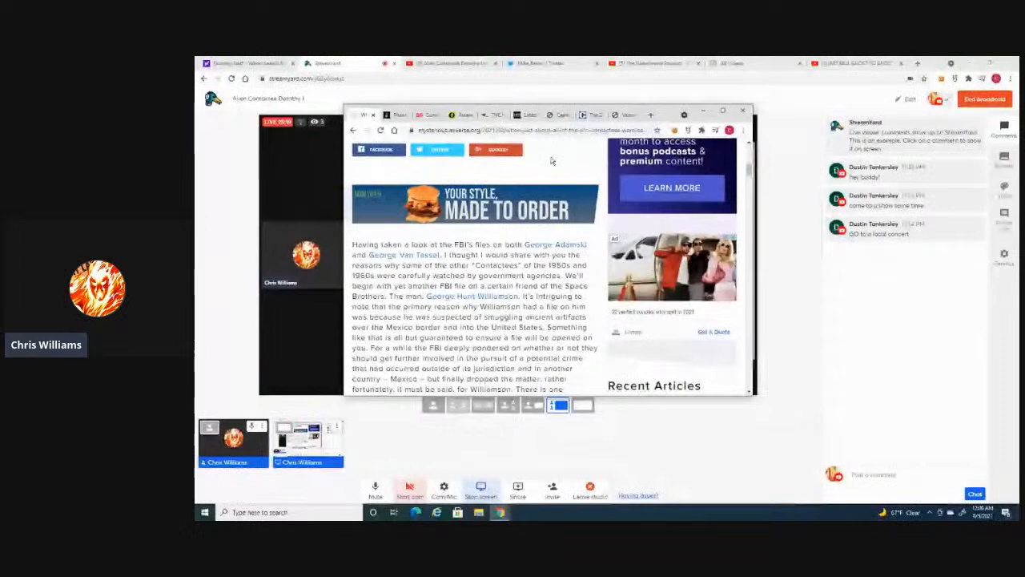
scroll("down", 3)
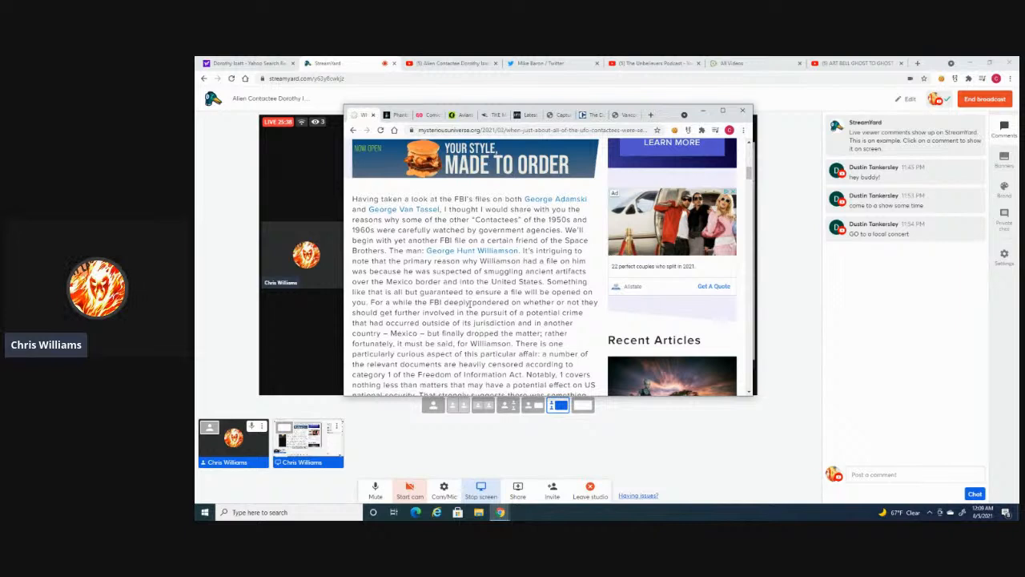
scroll("down", 3)
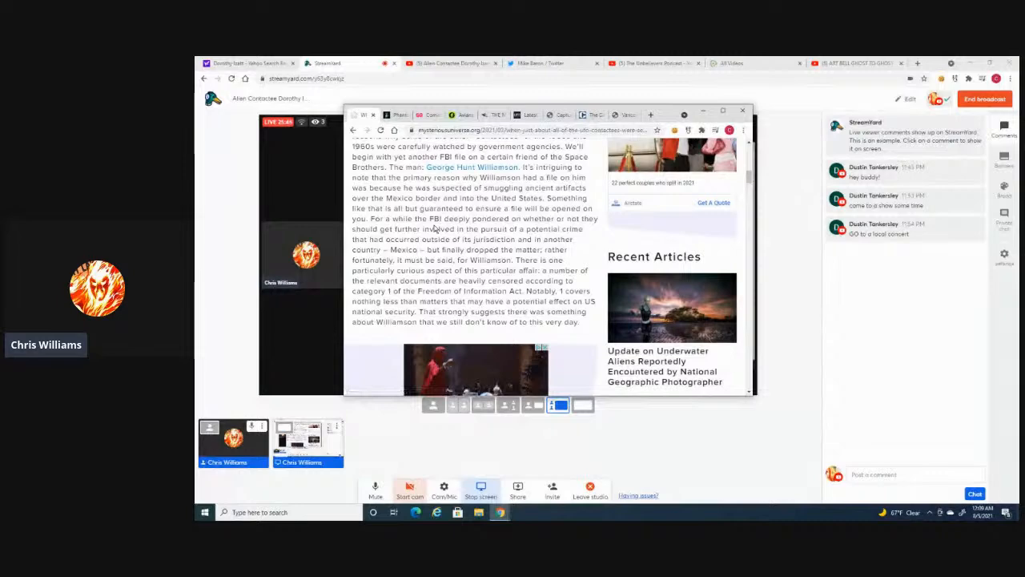
Scroll the shared contactees article to the Truman Bethurum and Aura Rhanes FBI section
scroll("down", 3)
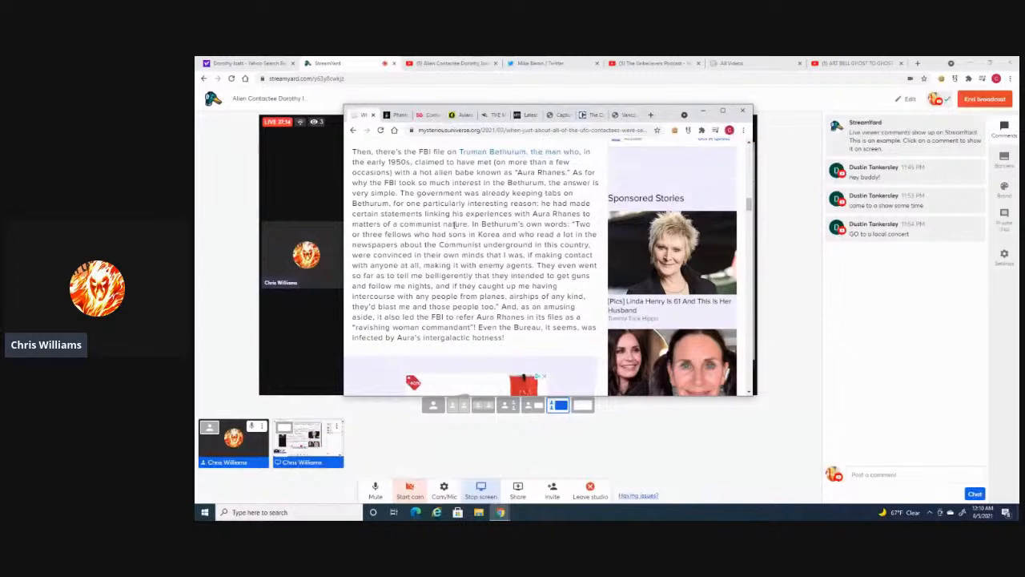
Scroll through the George King Aetherius Society Special Branch surveillance passage
scroll("down", 3)
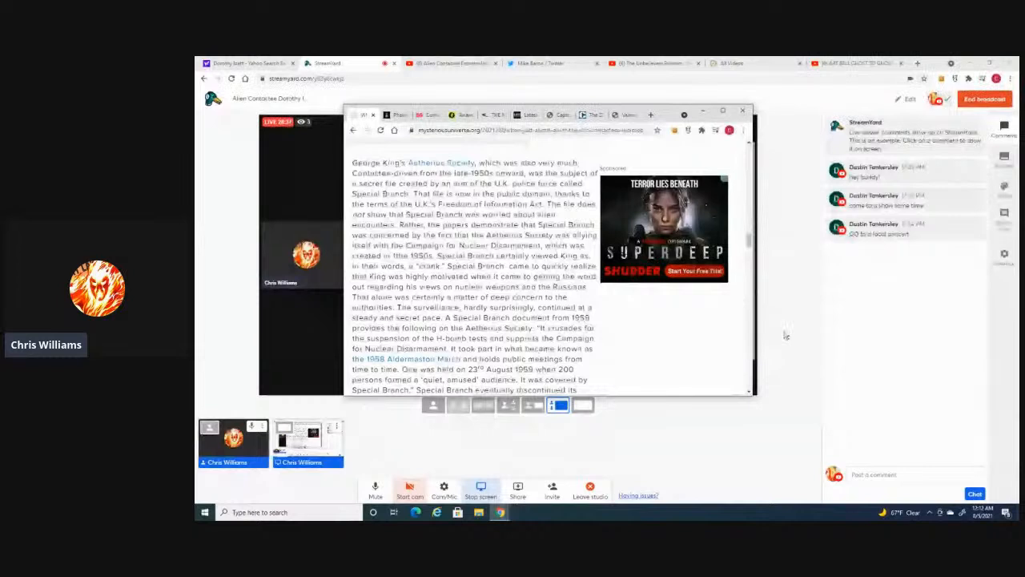
scroll("down", 3)
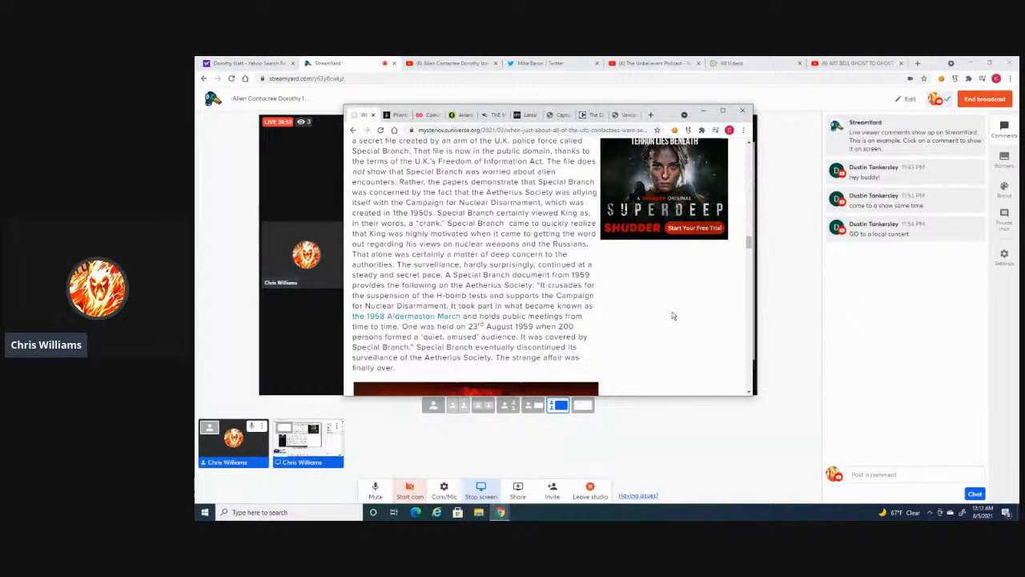
scroll("down", 3)
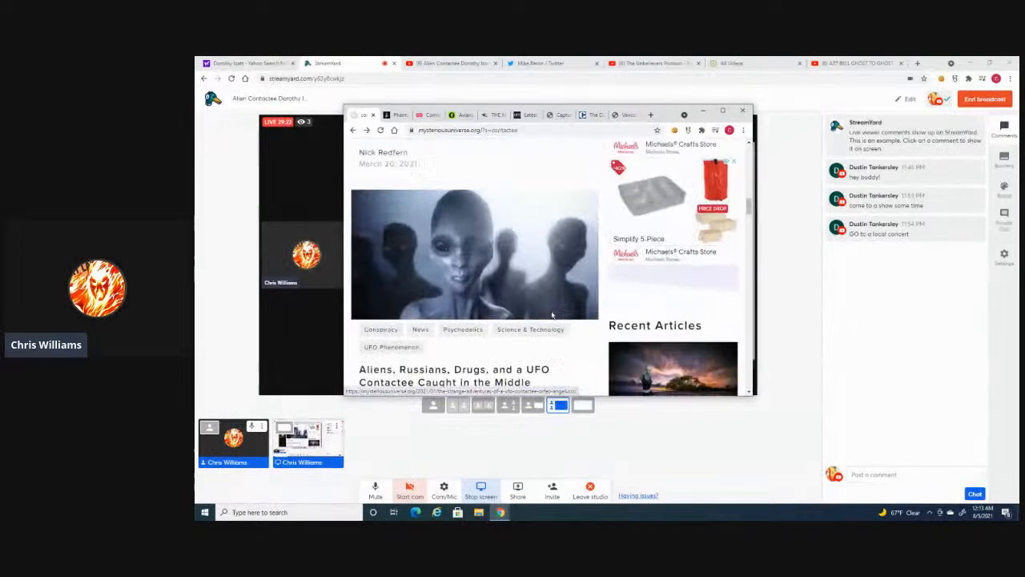
Scroll the shared page before moving to the 'dorothy izatt pictures' Yahoo search
scroll("down", 3)
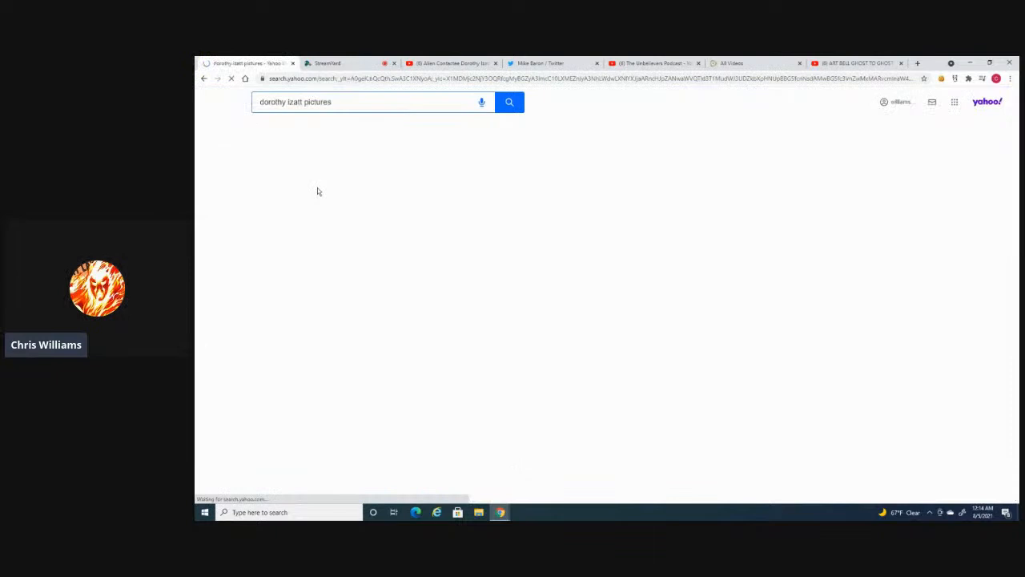
Browse the 'dorothy izatt pictures' image results, including her portrait and light photos
left_click(509, 102)
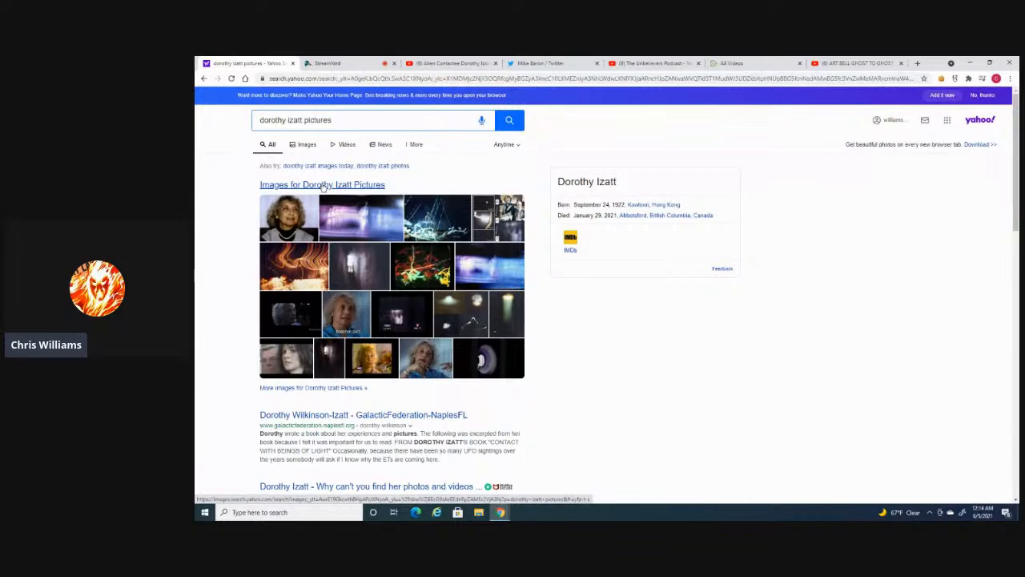
left_click(307, 144)
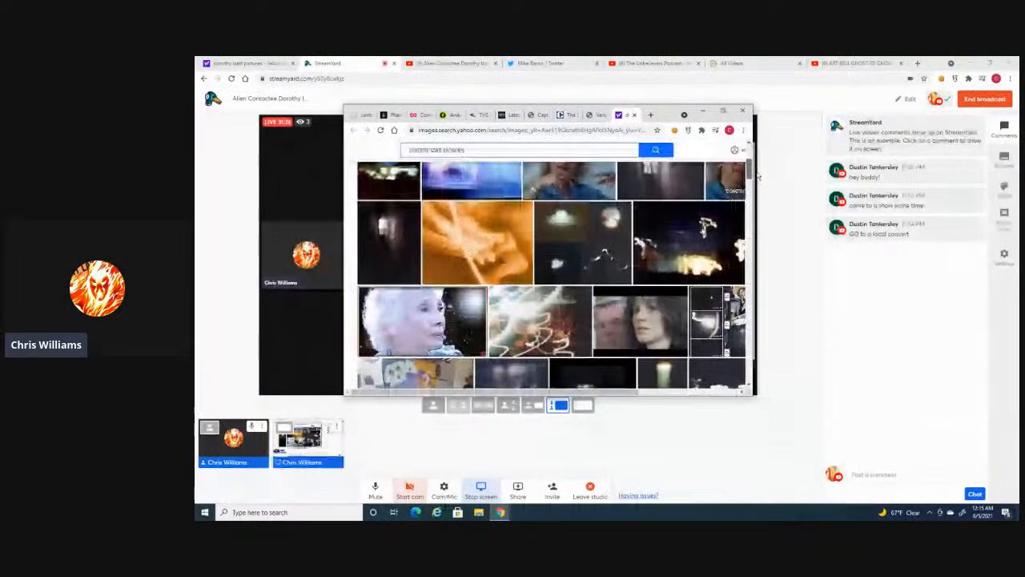
left_click(477, 240)
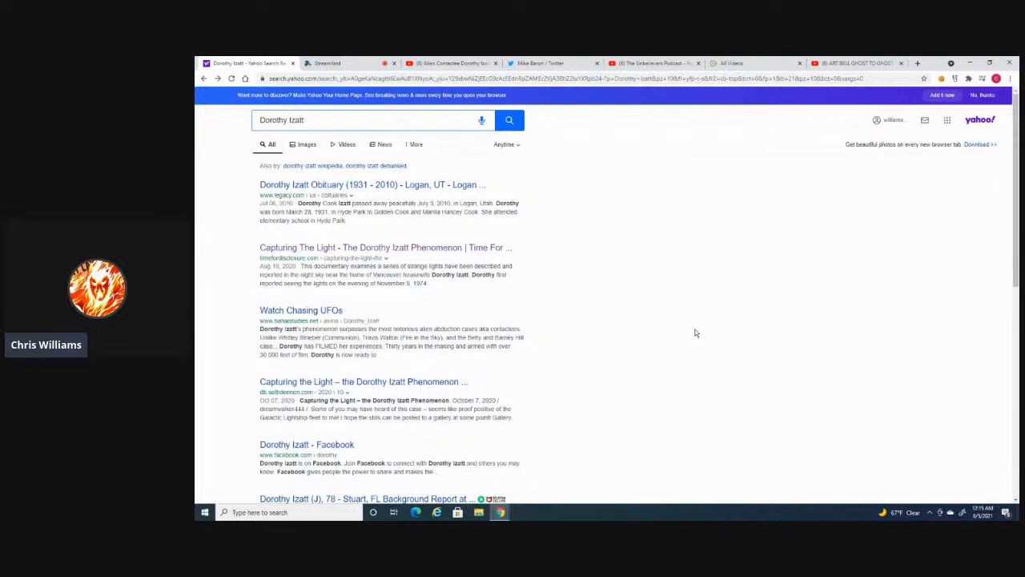
mouse_move(735, 410)
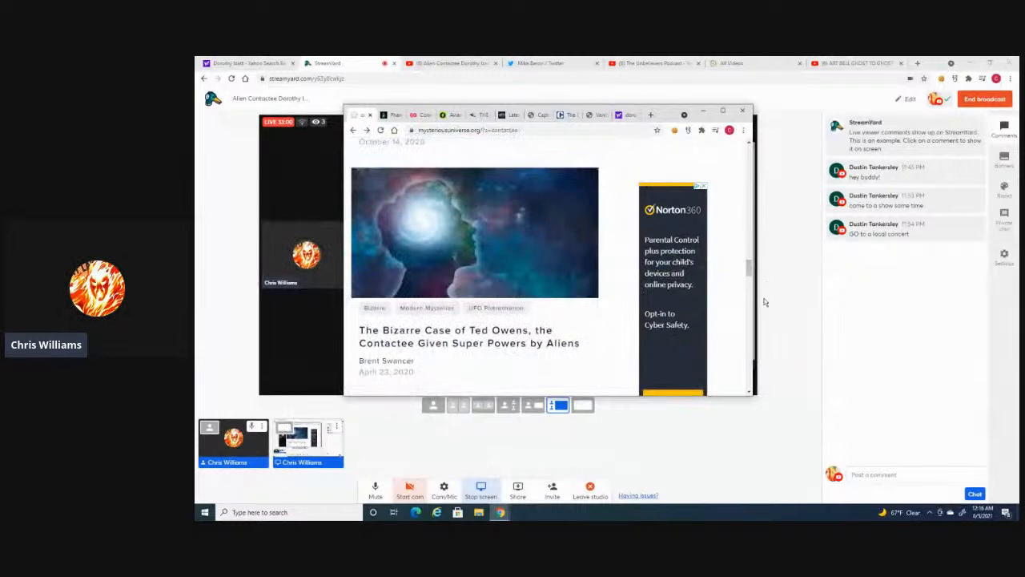
Scroll to the end of the contactee results and go to page 2
scroll("down", 3)
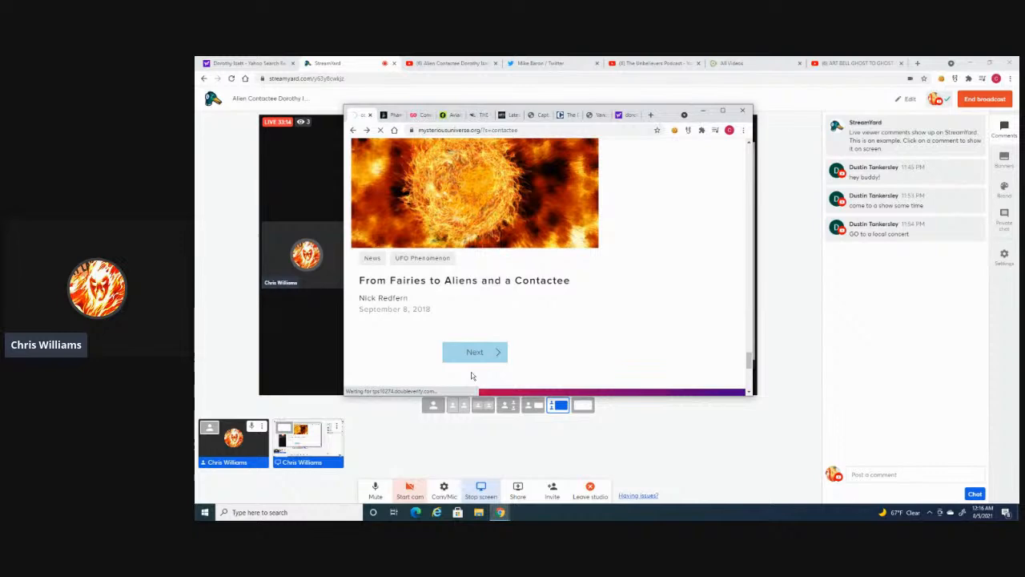
left_click(474, 352)
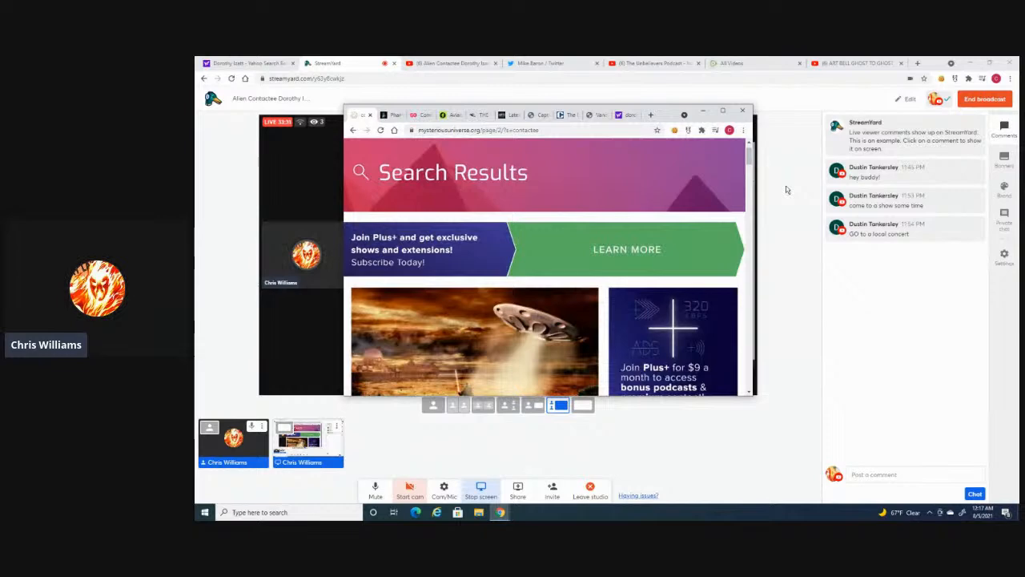
mouse_move(770, 199)
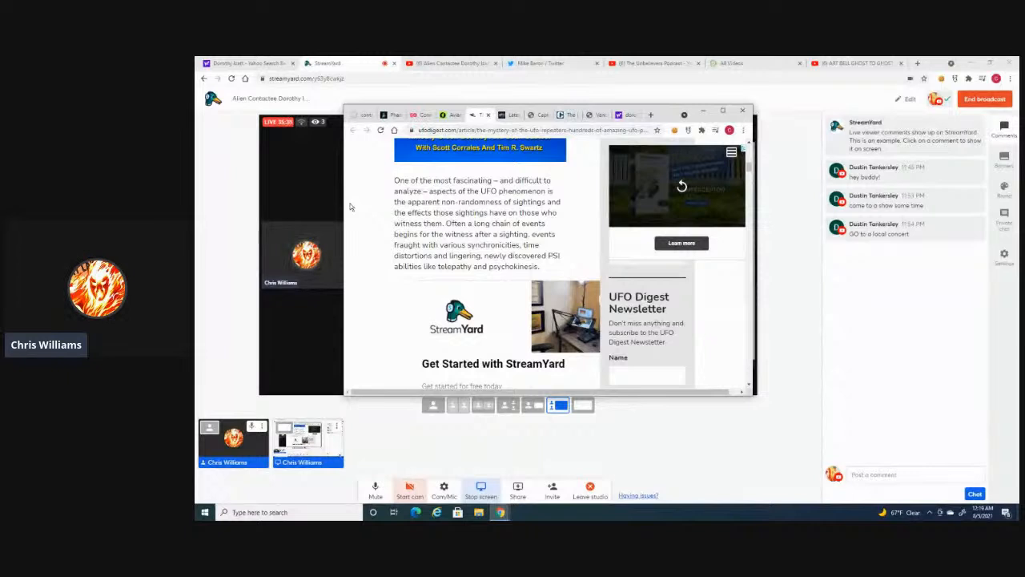
Scroll the UFO Digest article to Kenneth Arnold's 1947 sighting and saucer photographers
scroll("down", 3)
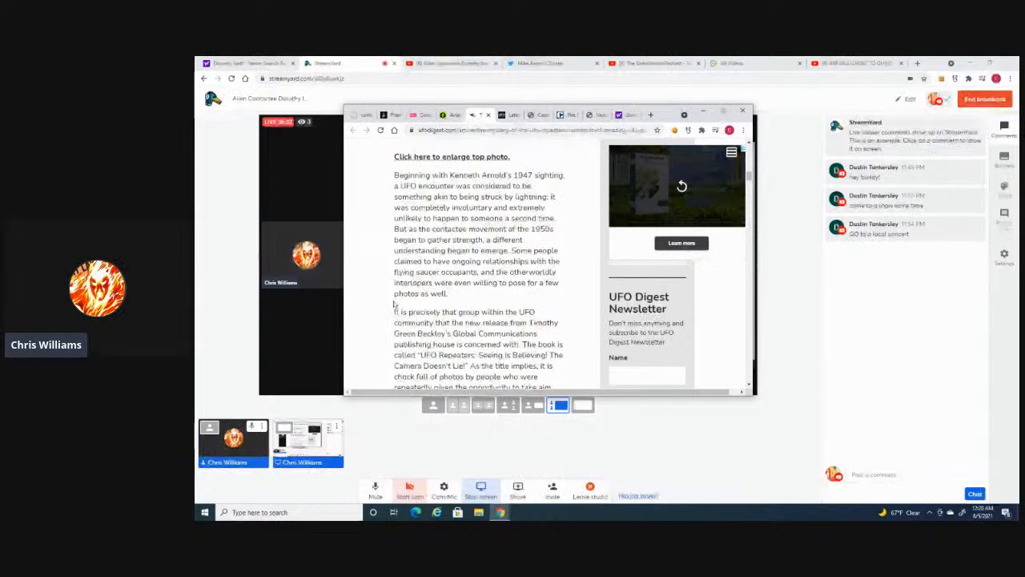
scroll("down", 3)
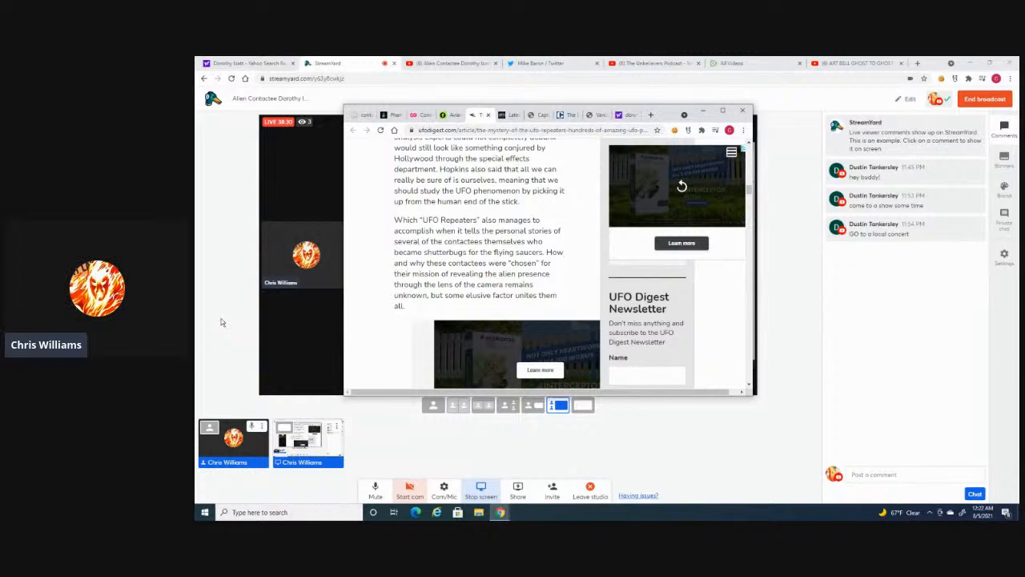
Scroll past the Stella Lansing section to the Dorothy Izatt heading
scroll("down", 3)
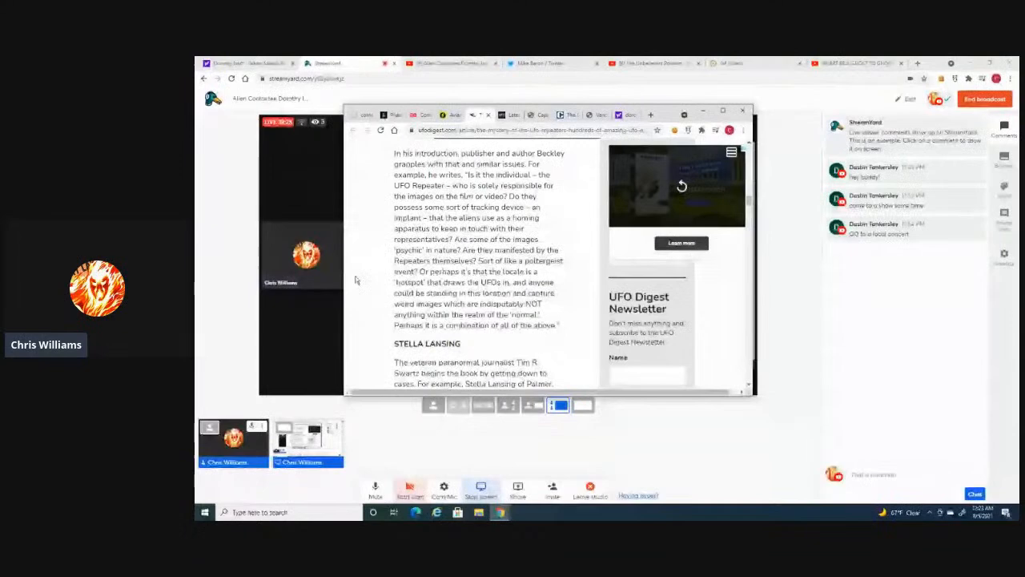
scroll("down", 3)
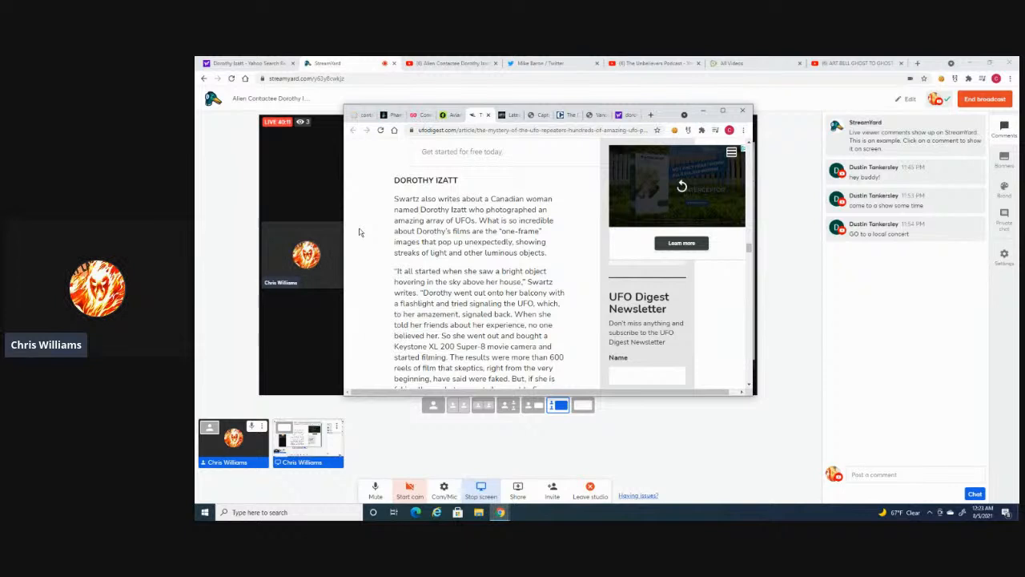
Scroll the UFO Digest article past the Izatt photo grid to 'Oddly, some people can see the aliens'
scroll("down", 3)
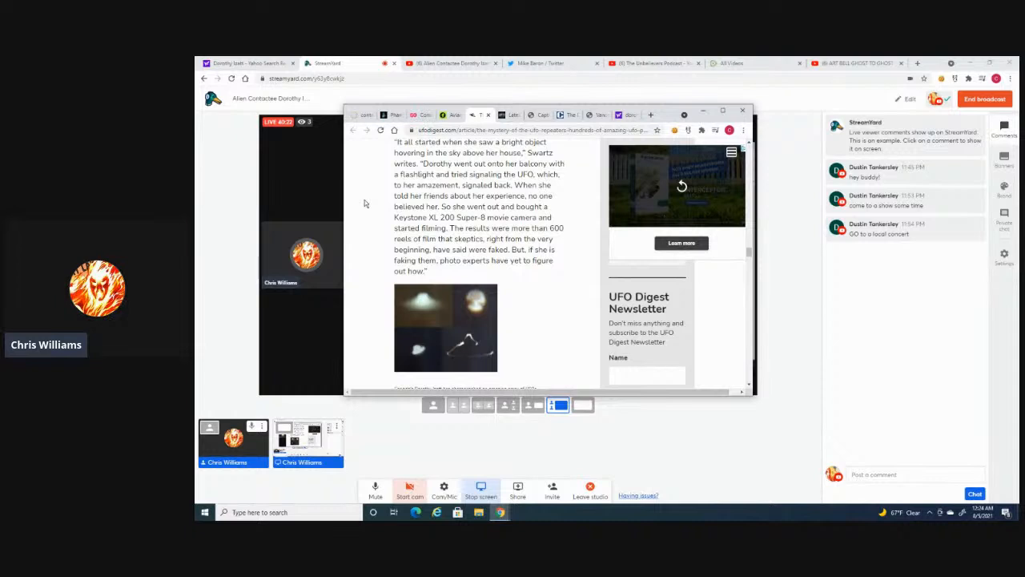
scroll("down", 3)
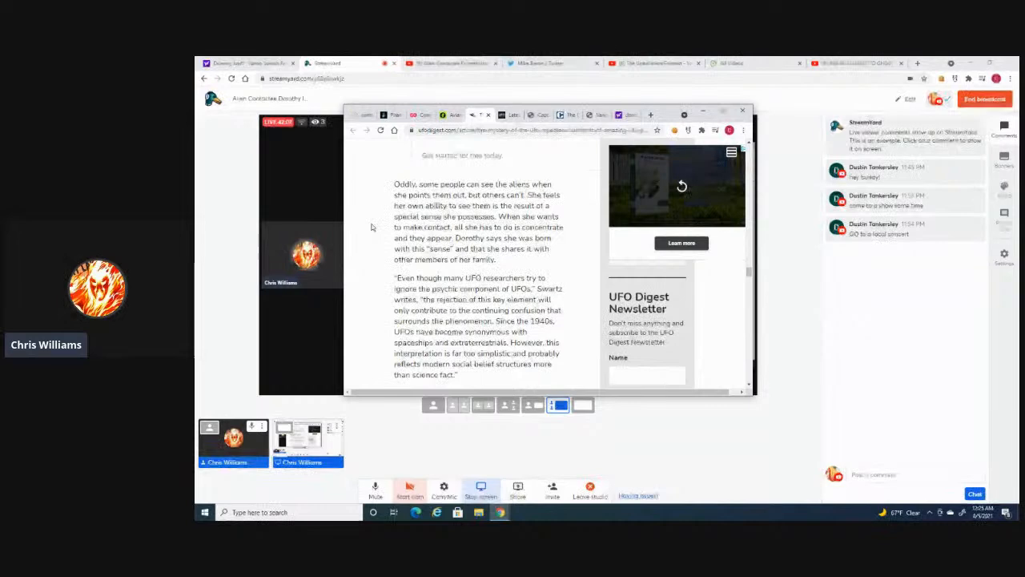
Bring the UFO Digest article back to the STELLA LANSING heading and her photographs of UFOs
scroll("down", 3)
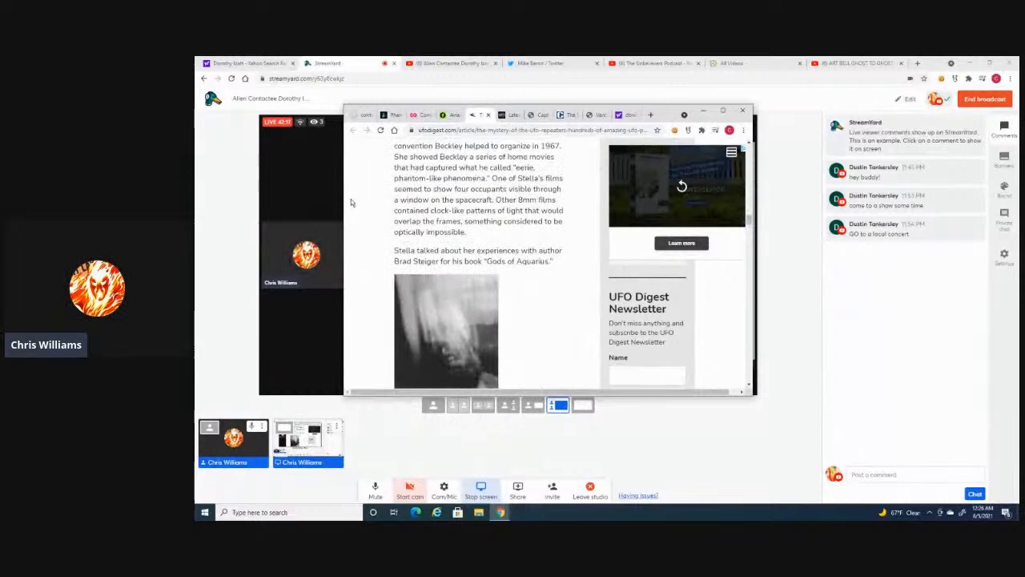
scroll("down", 3)
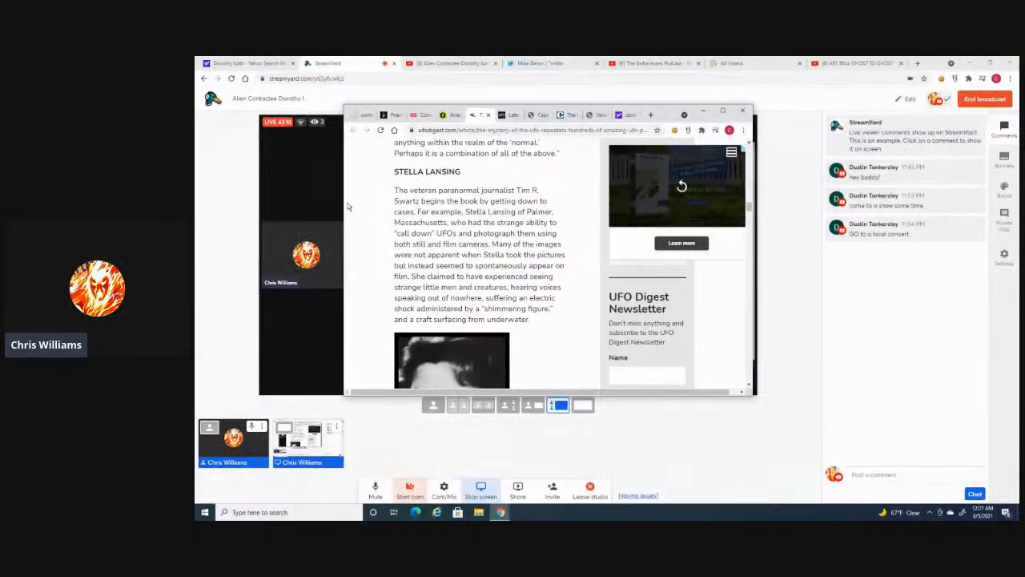
Scroll from Lansing's 'I don't know if they came from another planet' quote to her 2012 death
scroll("down", 3)
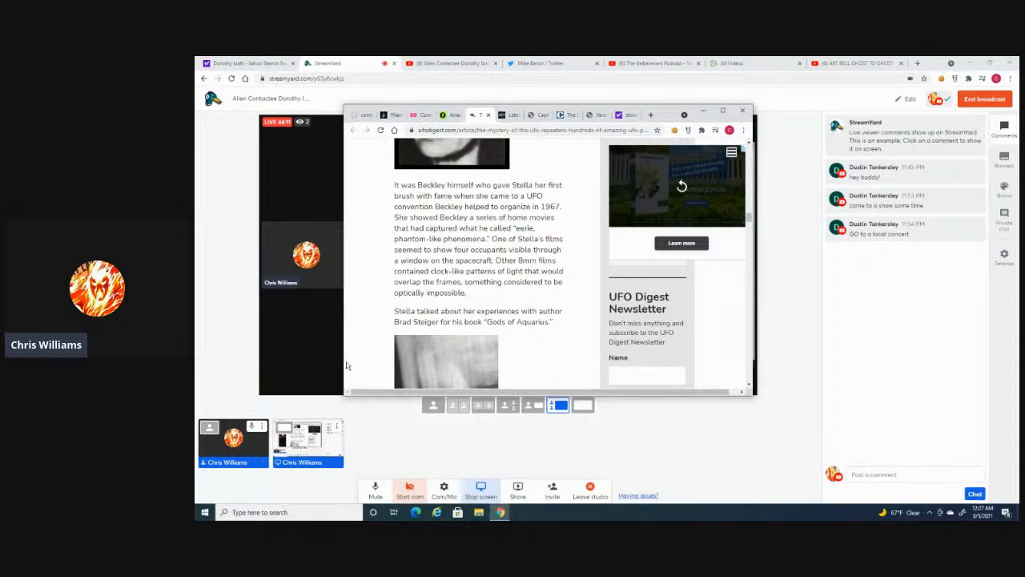
scroll("down", 3)
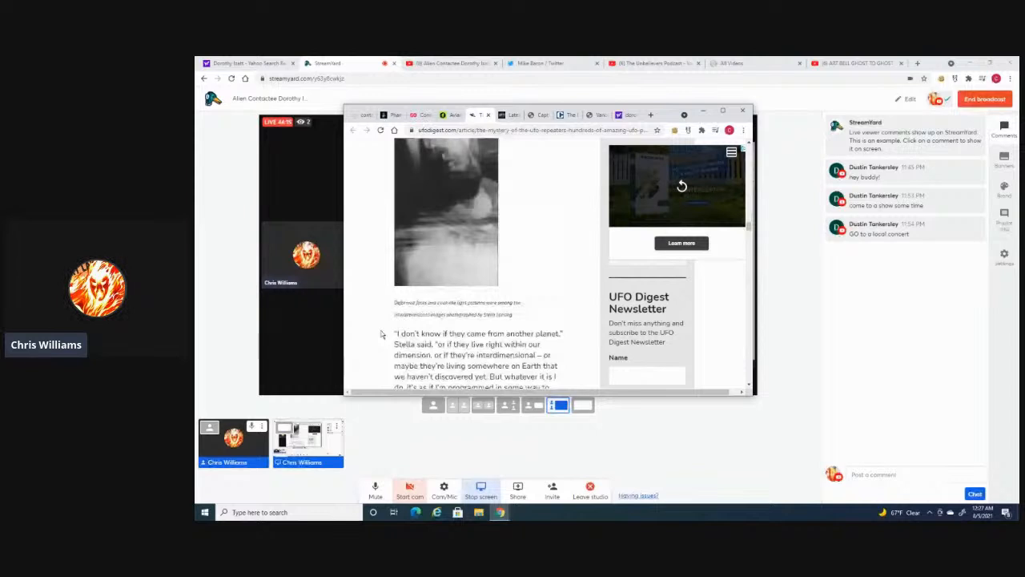
scroll("down", 3)
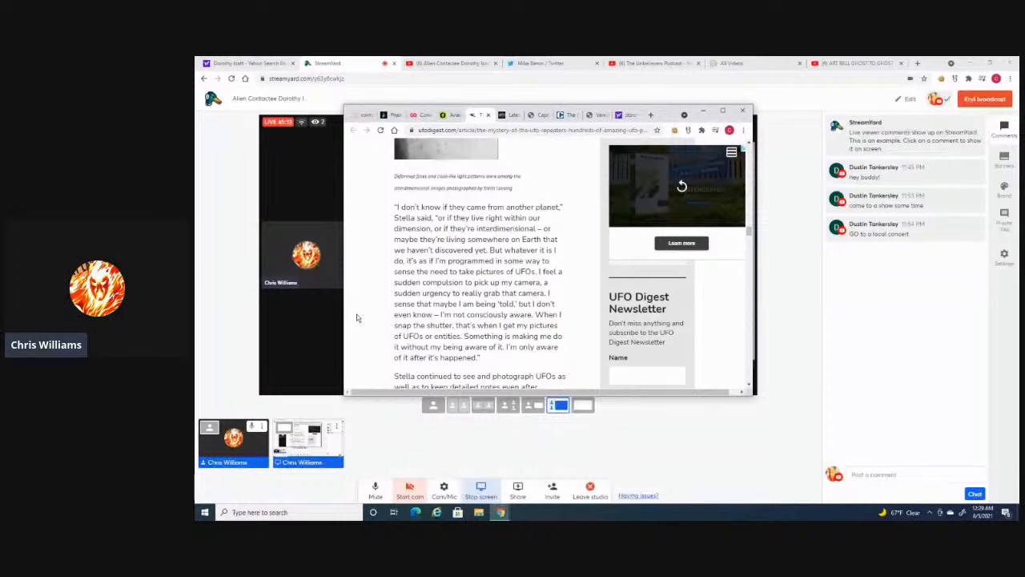
scroll("down", 3)
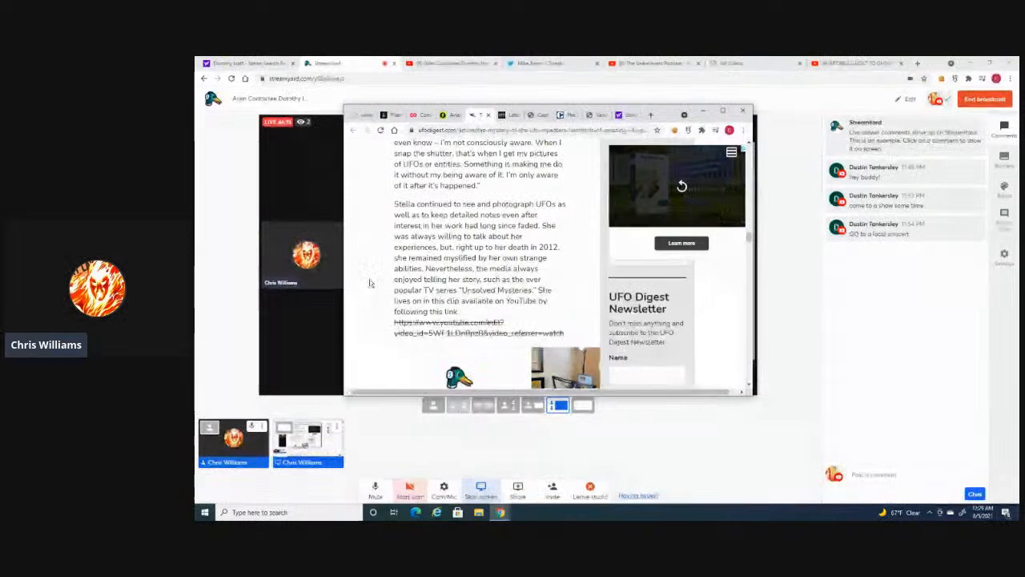
mouse_move(353, 130)
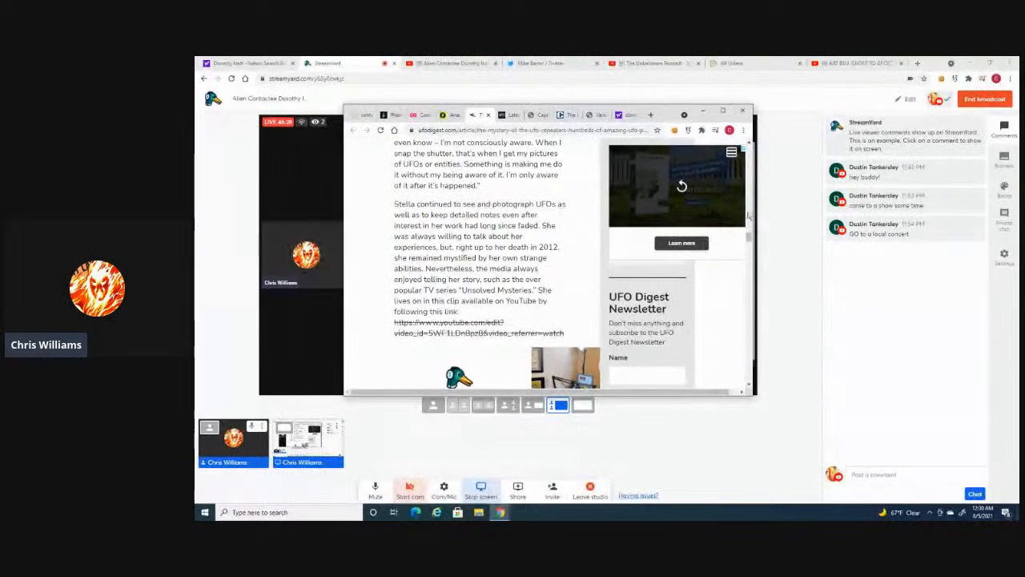
Reach the UFO Digest article's end, then share the Mysterious Universe underwater aliens article
scroll("down", 3)
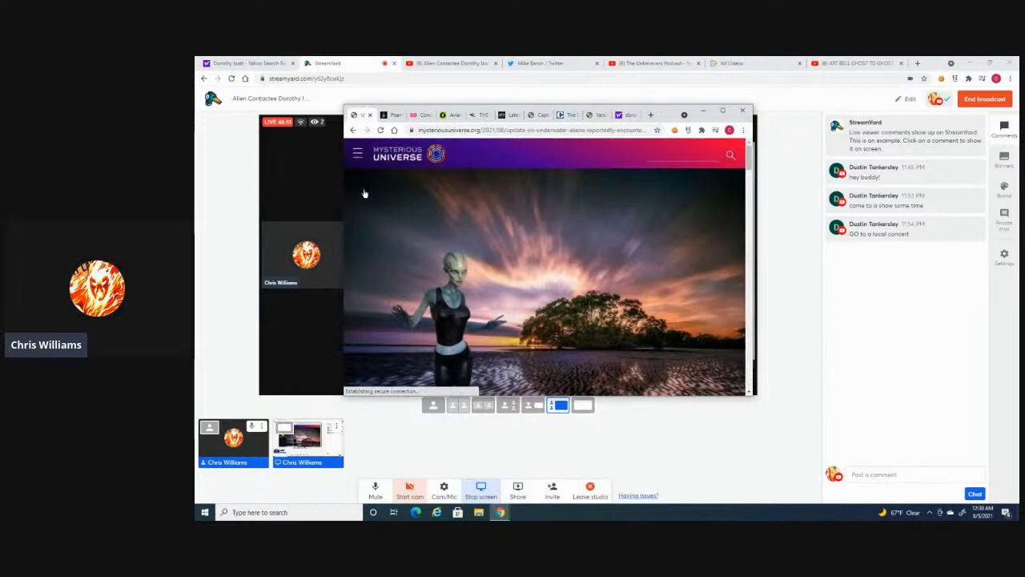
scroll("down", 3)
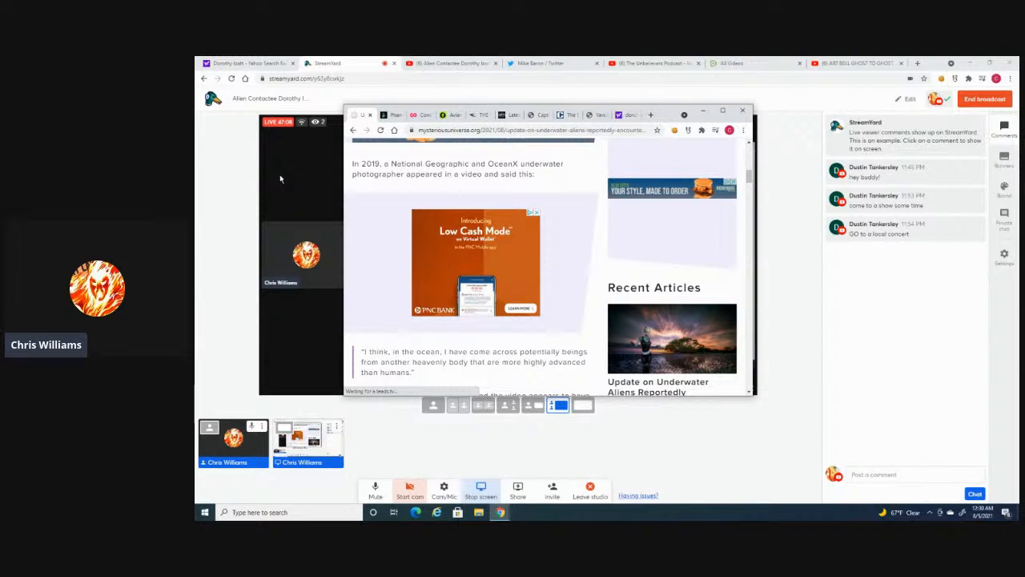
Scroll the underwater-aliens article to 'According to the Meeko TV YouTube channel' about Luis Lamar
scroll("down", 3)
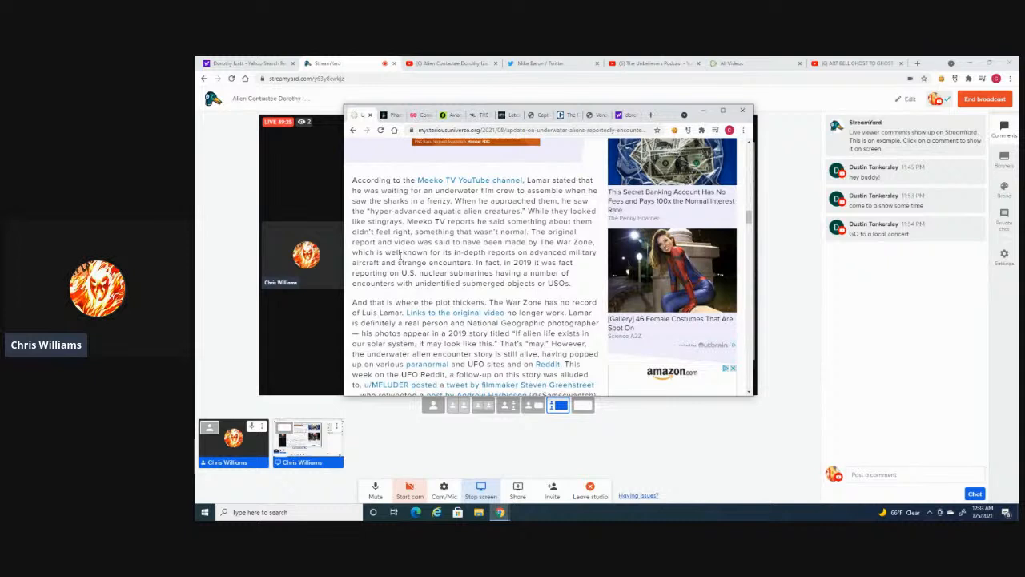
Return to mysteriousuniverse.org contactee results showing 'From Fairies to Aliens and a Contactee'
scroll("down", 3)
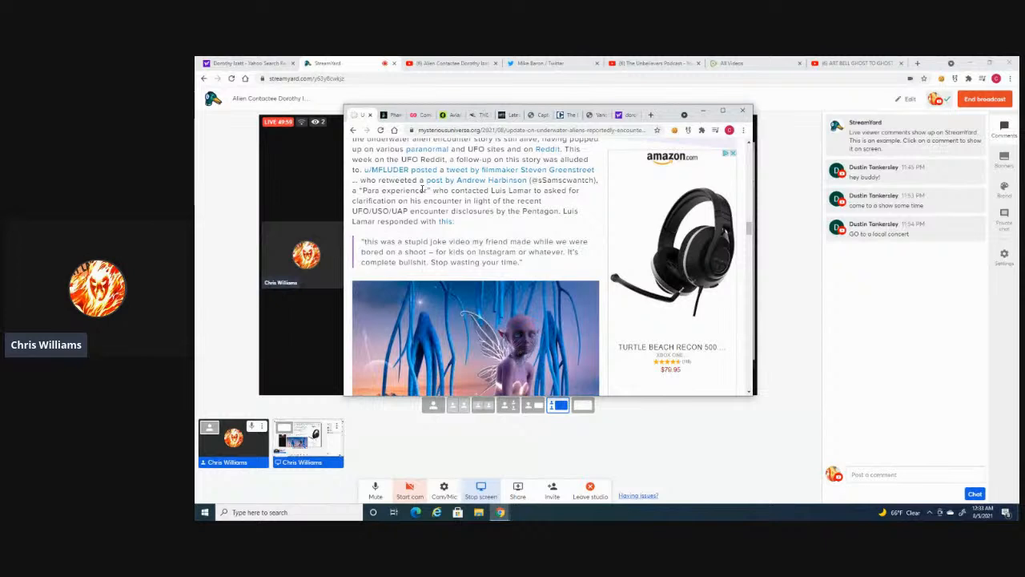
scroll("down", 3)
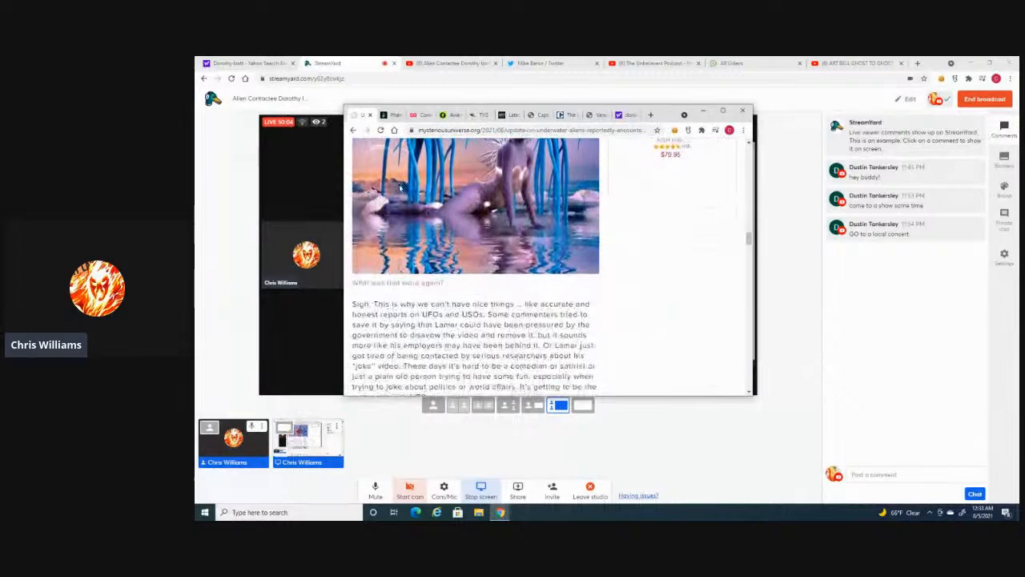
scroll("down", 3)
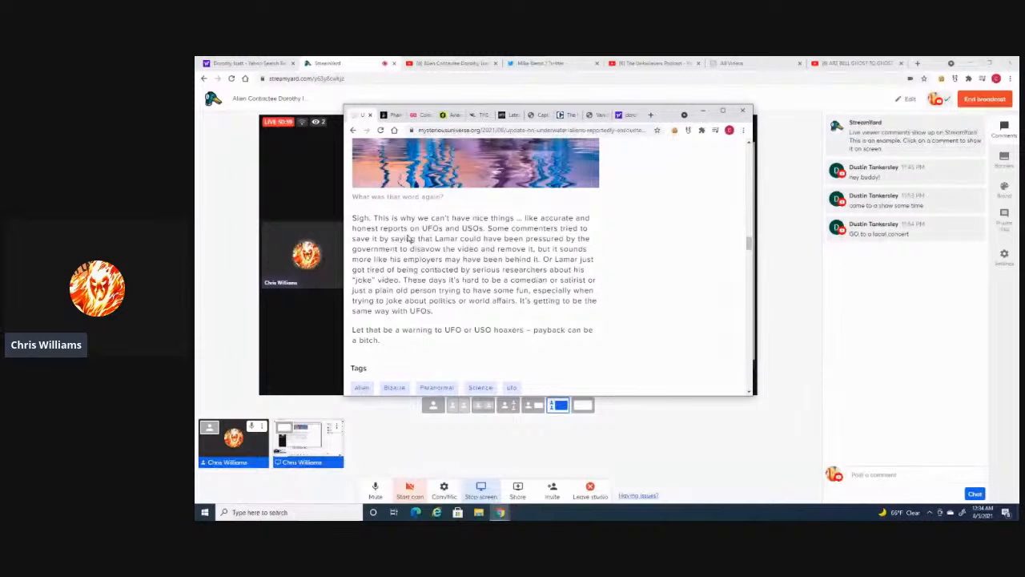
scroll("down", 3)
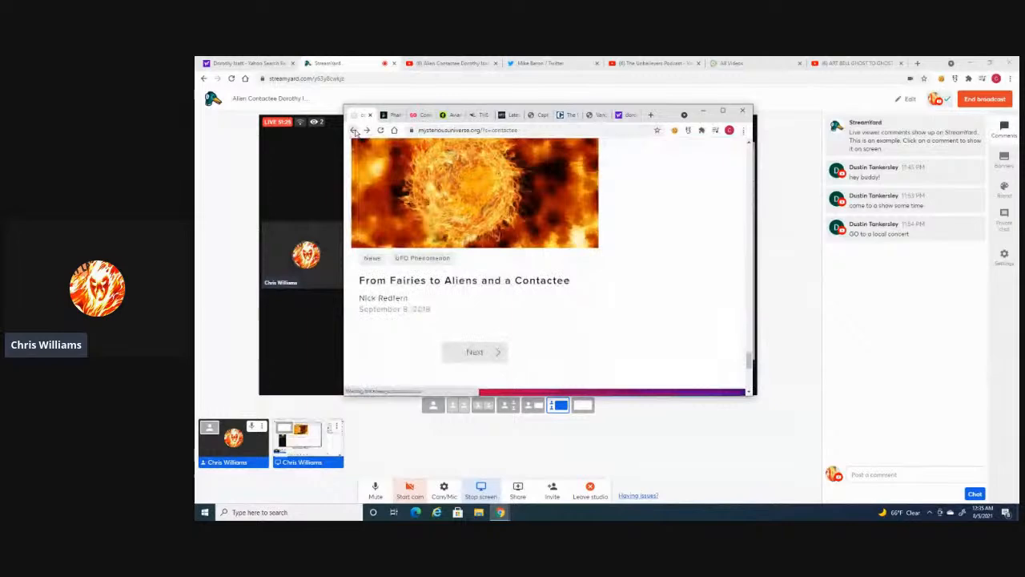
Open Redfern's 'Alien Encounters: From Contactees to Abductees' and scroll to the Betty and Barney Hill passage
left_click(474, 351)
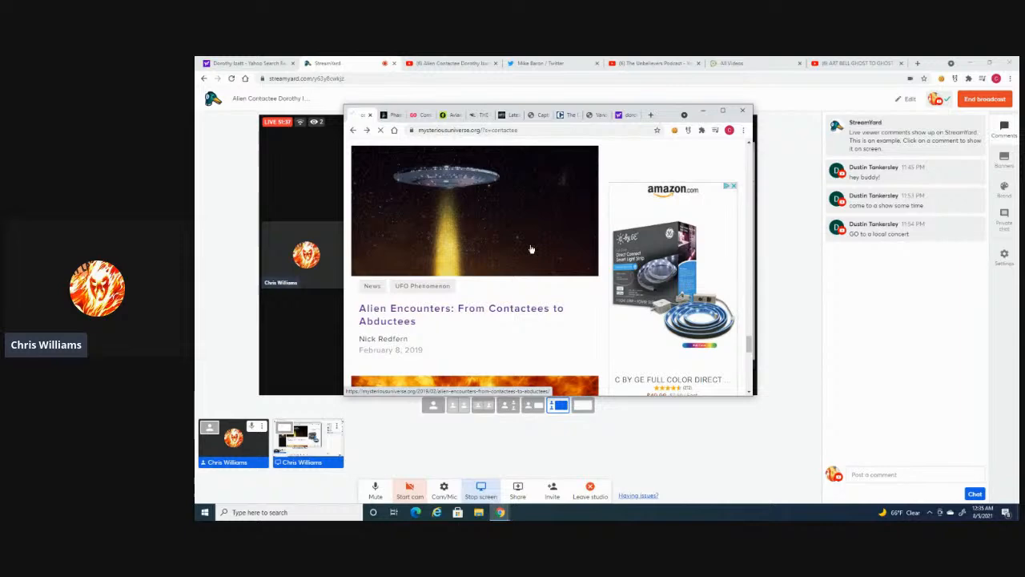
scroll("down", 3)
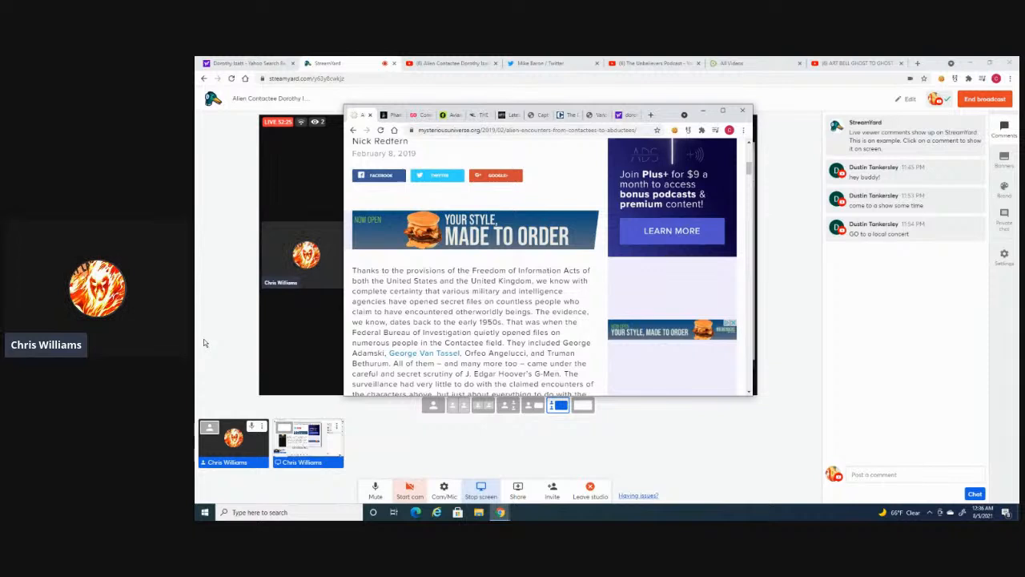
scroll("down", 3)
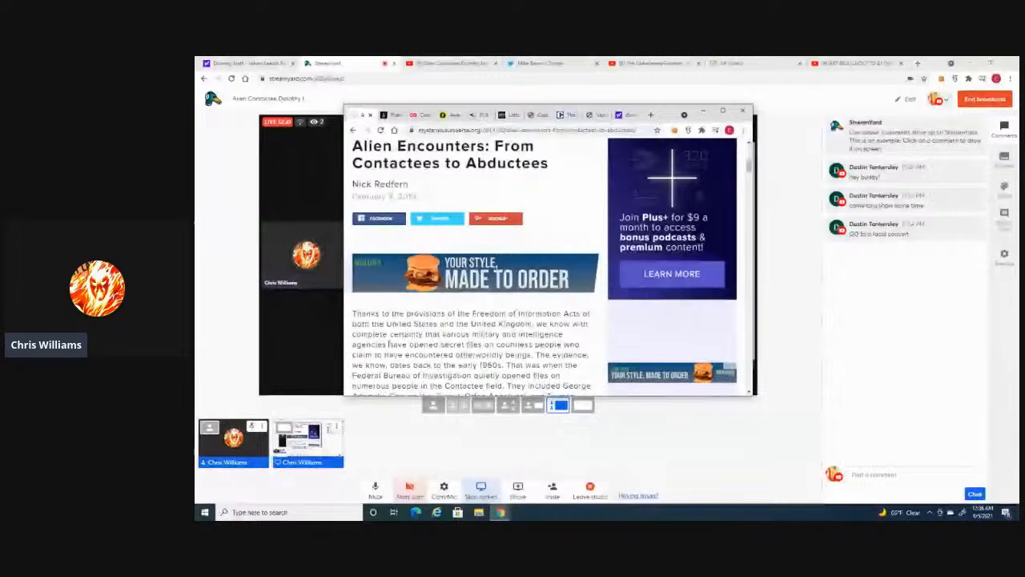
scroll("down", 3)
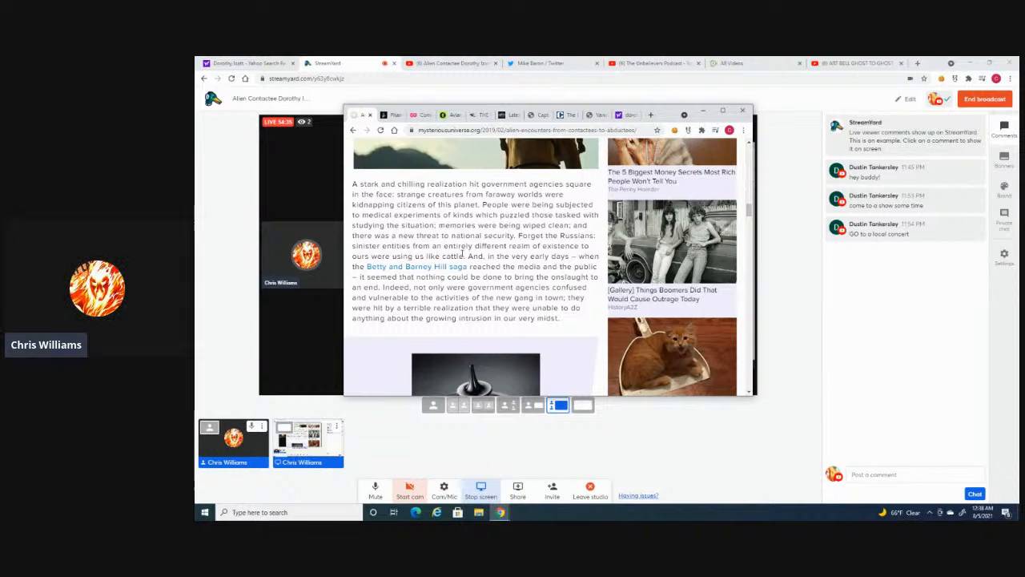
Scroll the Redfern article to the paragraph on agencies keeping abductees under surveillance
scroll("down", 3)
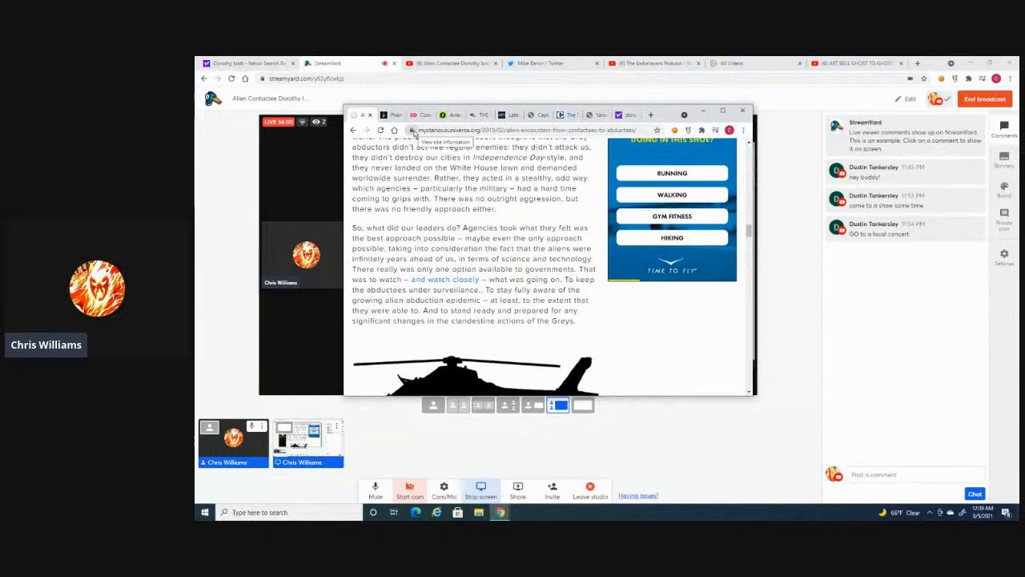
Scroll to the MILABS and Antonio Villas Boas passage ending 'an undeniably wild ride.'
scroll("down", 3)
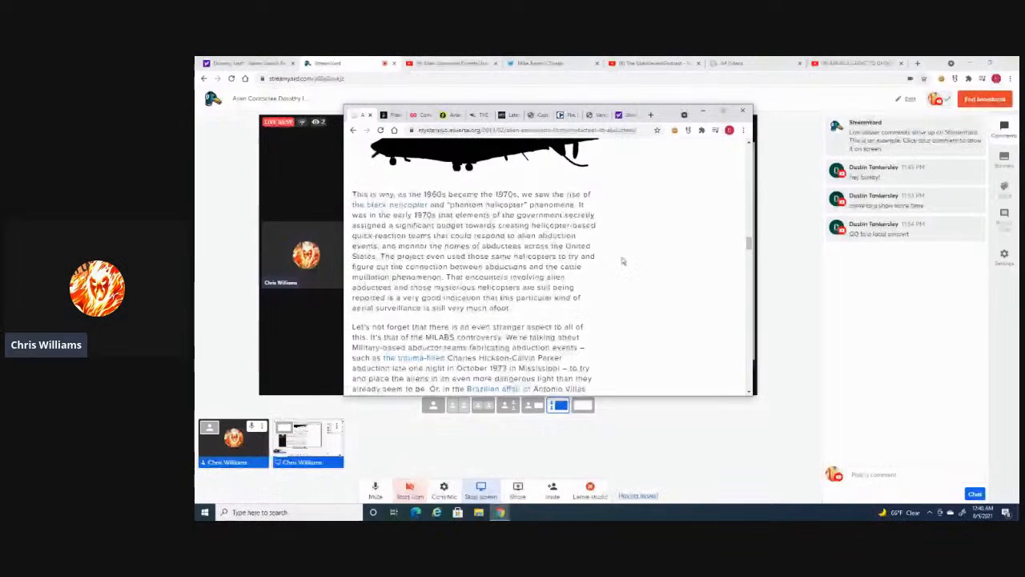
left_click(984, 98)
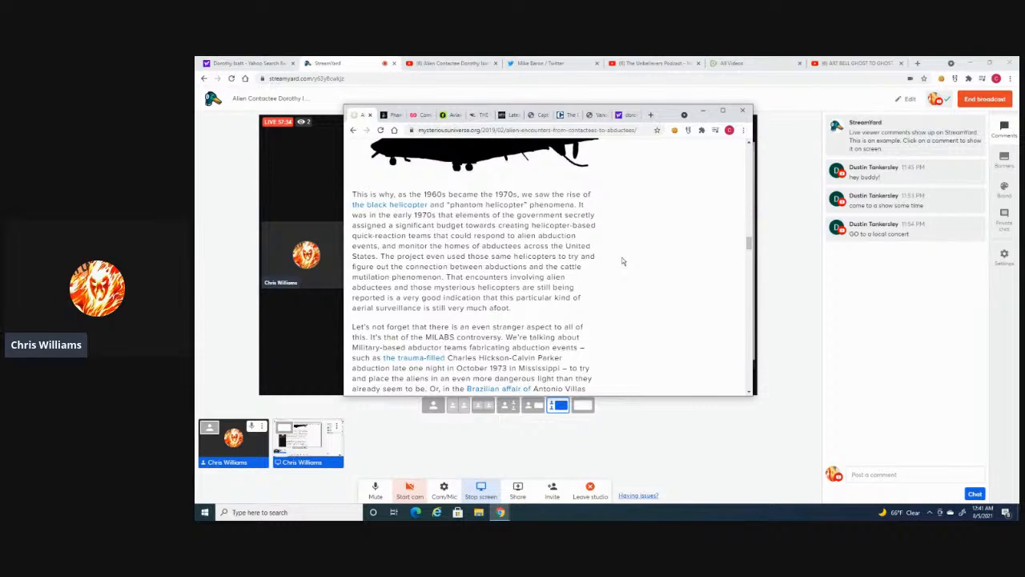
scroll("down", 3)
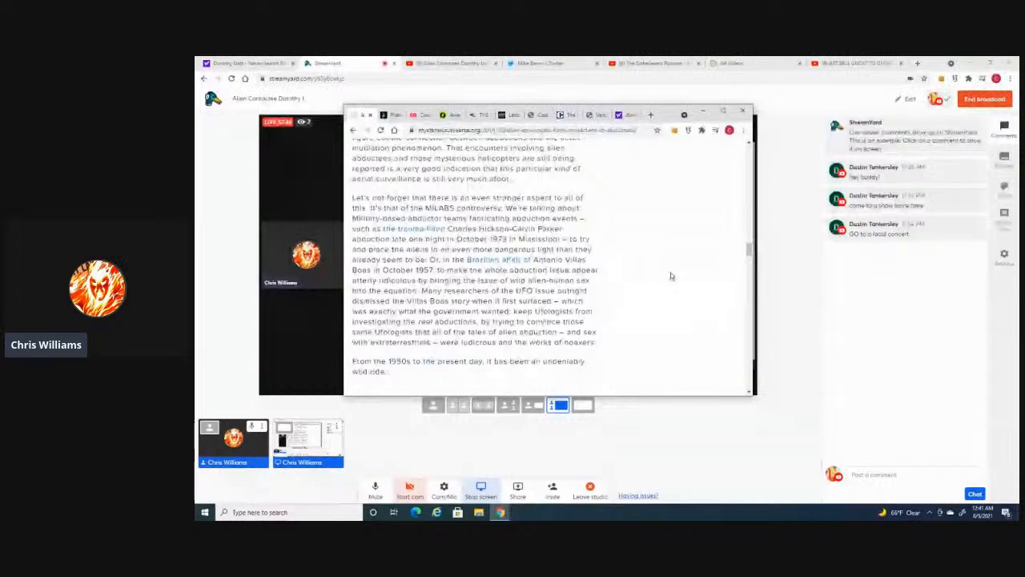